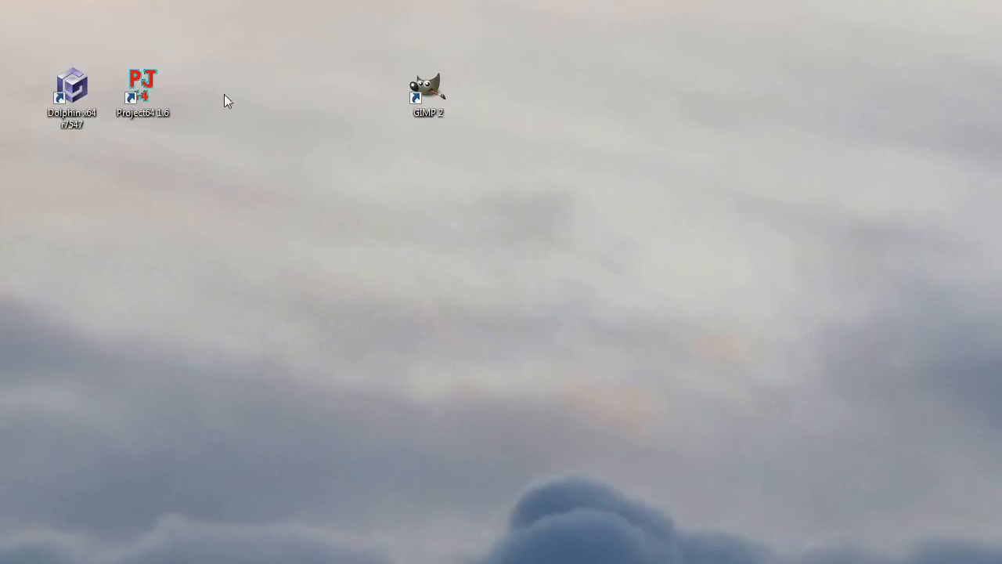
mouse_move(258, 121)
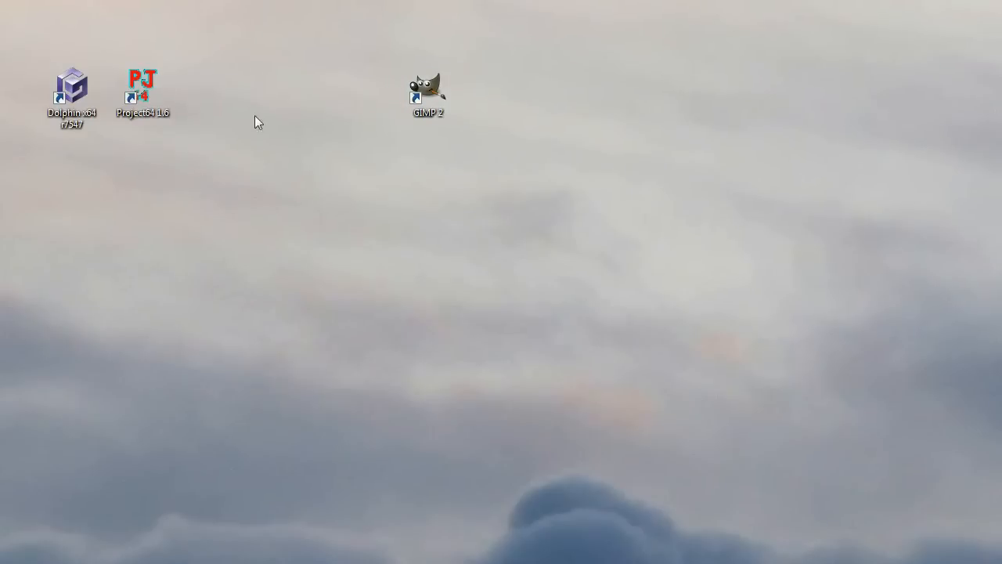
mouse_move(134, 219)
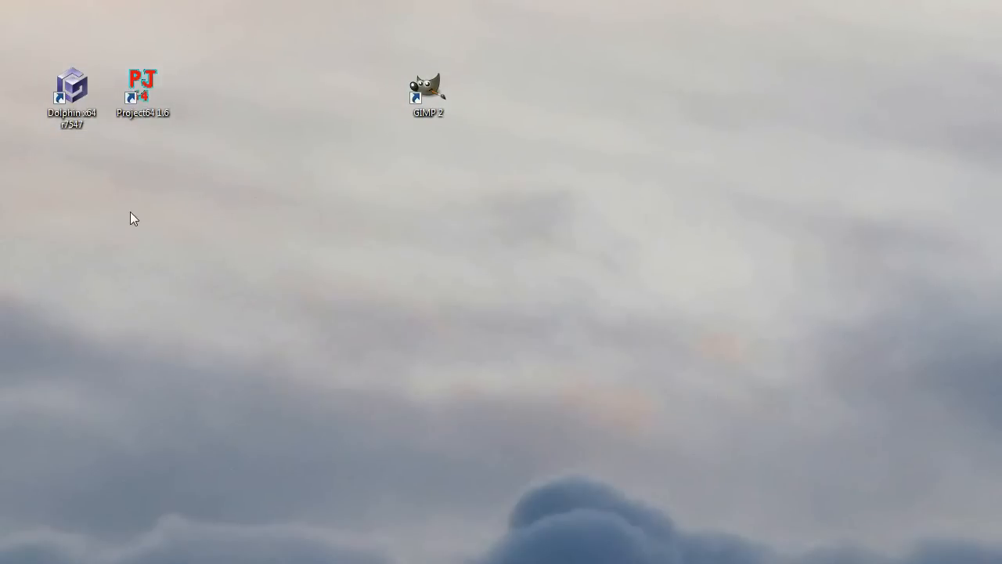
- Launch GIMP 2 from its desktop shortcut, past the Dolphin and Project64 icons
left_click(71, 94)
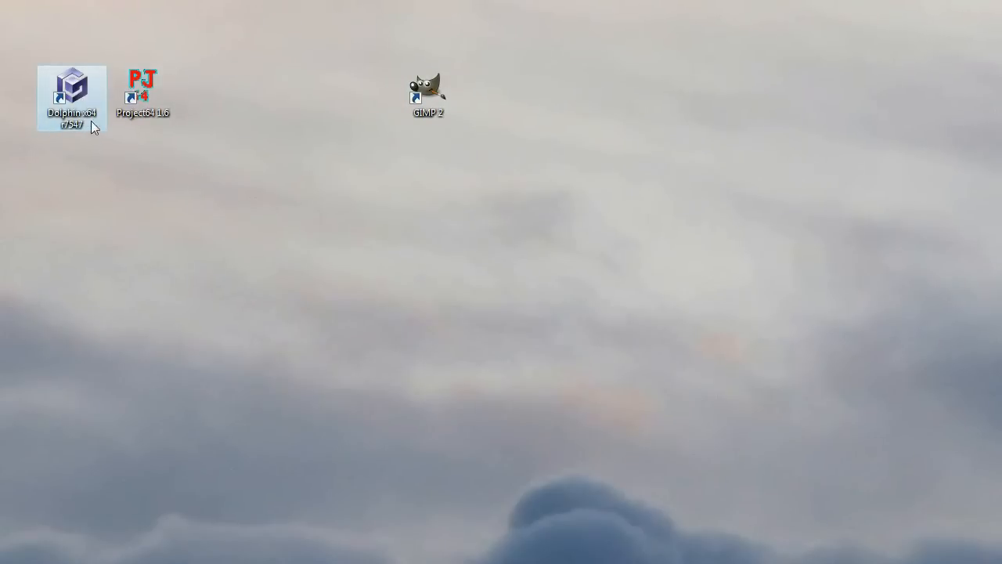
mouse_move(72, 94)
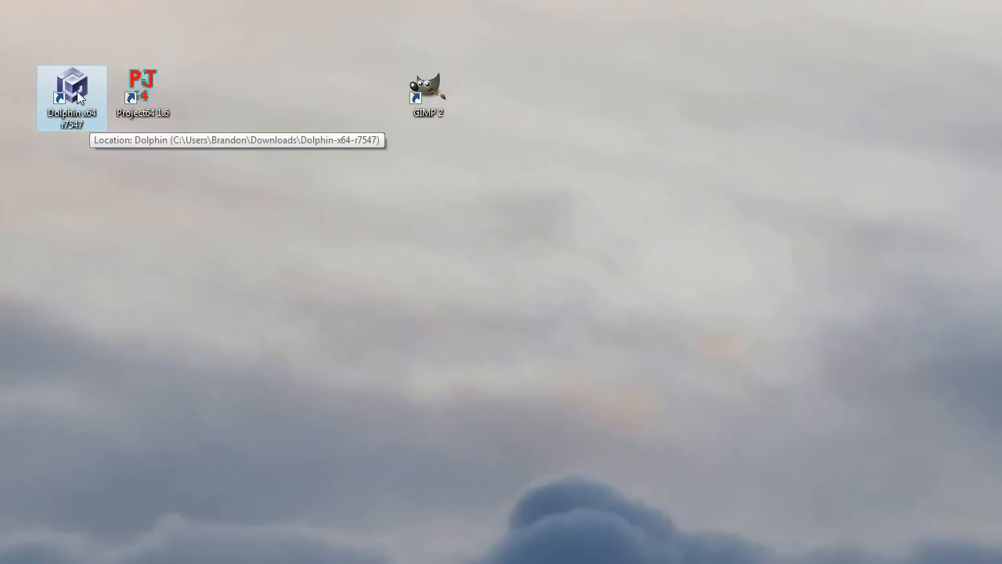
mouse_move(85, 129)
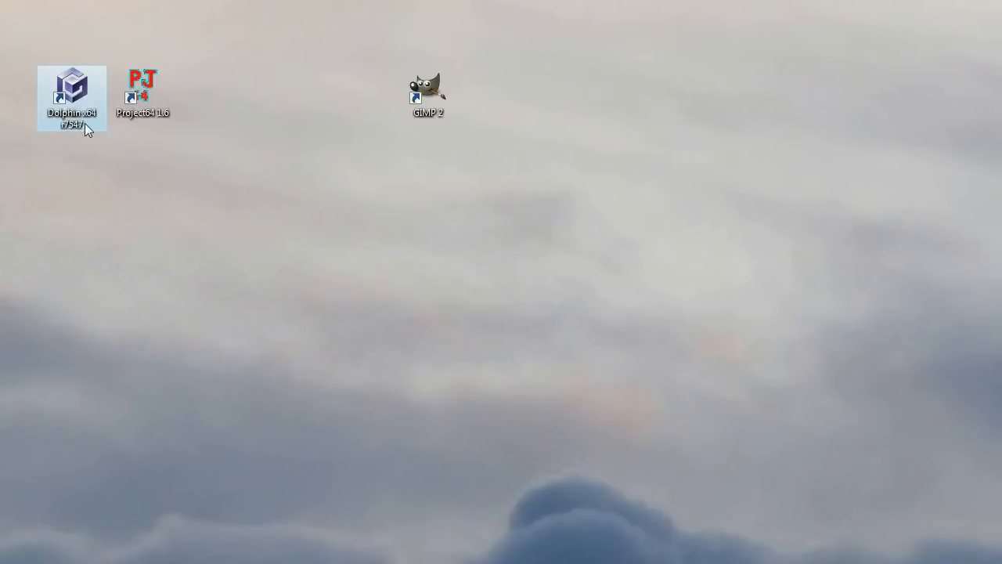
left_click(143, 92)
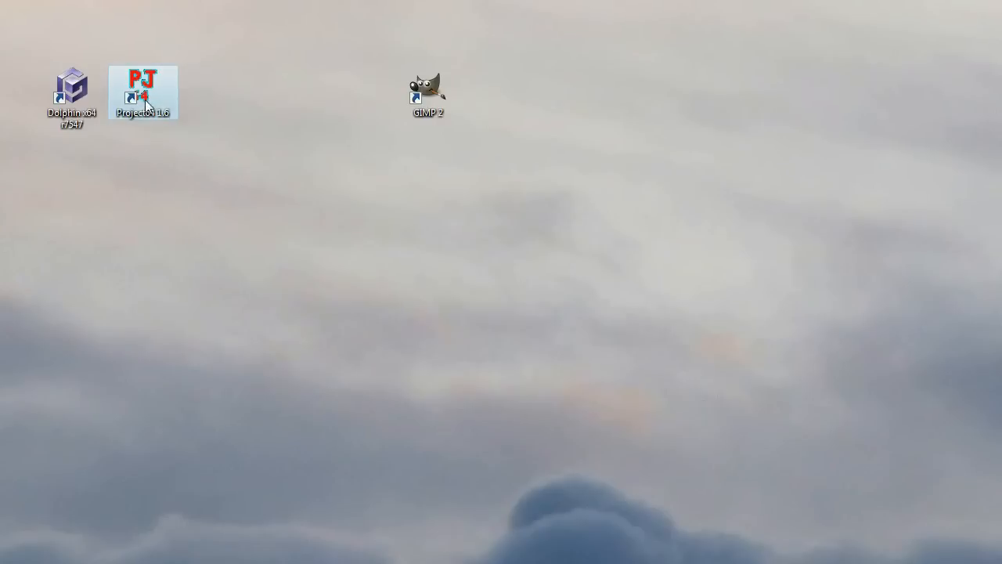
mouse_move(166, 123)
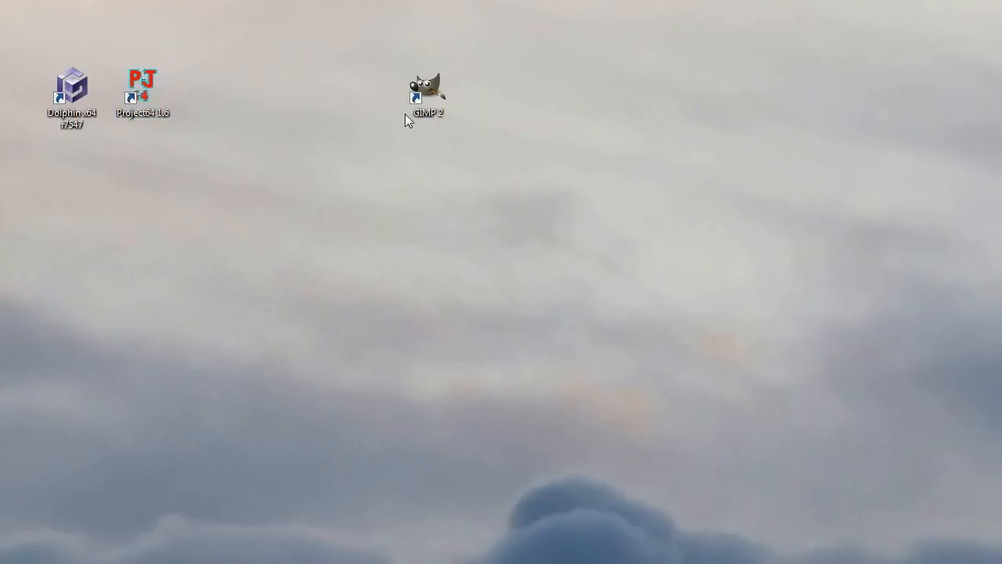
left_click(427, 89)
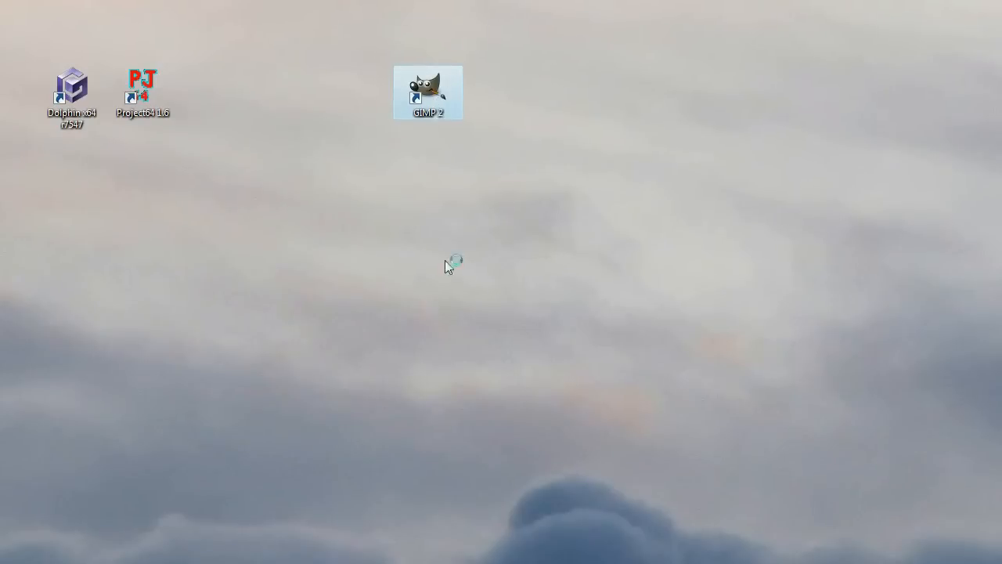
double_click(428, 92)
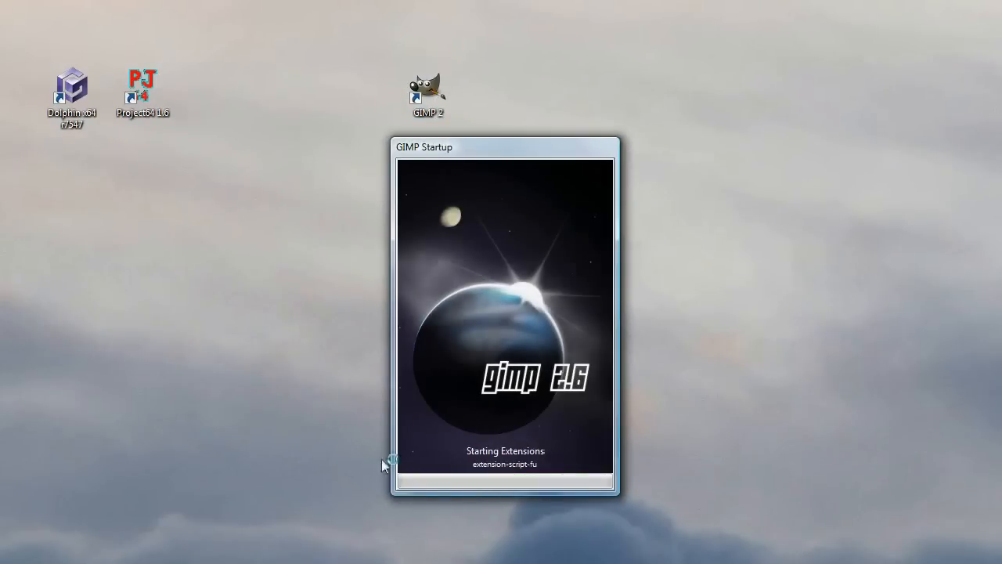
mouse_move(458, 327)
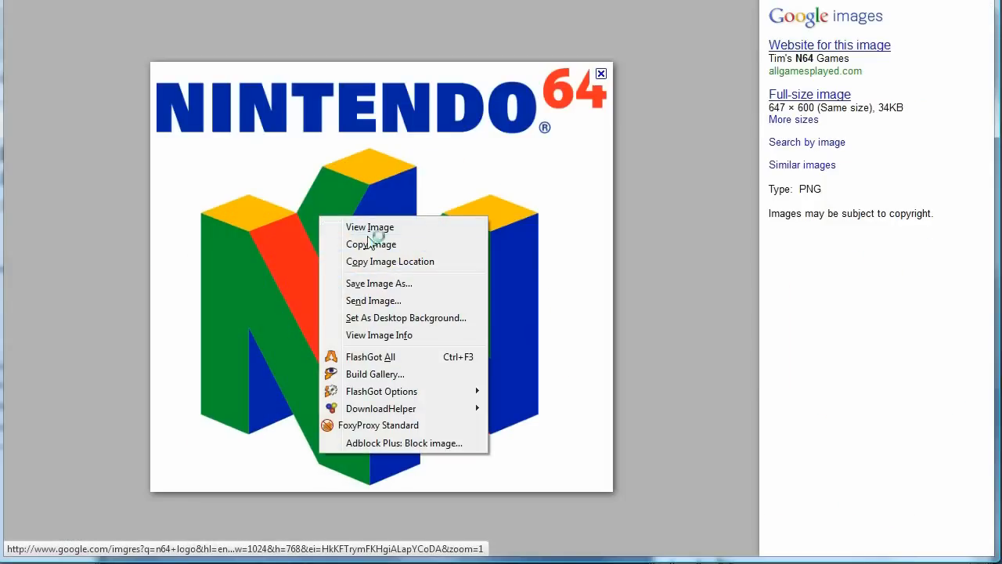
- Save the N64 logo from Firefox image search as nintendo-64-logo.png
left_click(378, 283)
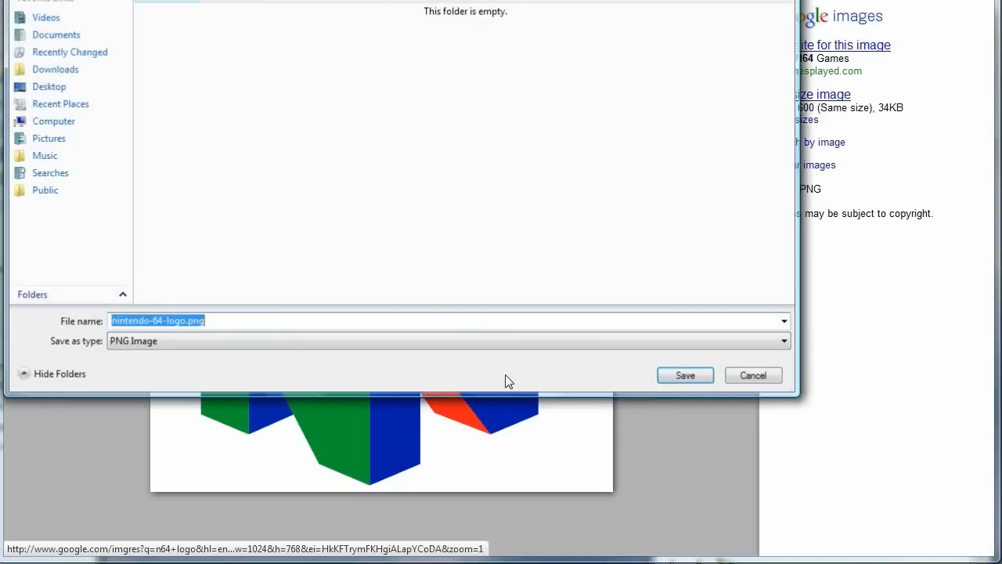
left_click(684, 375)
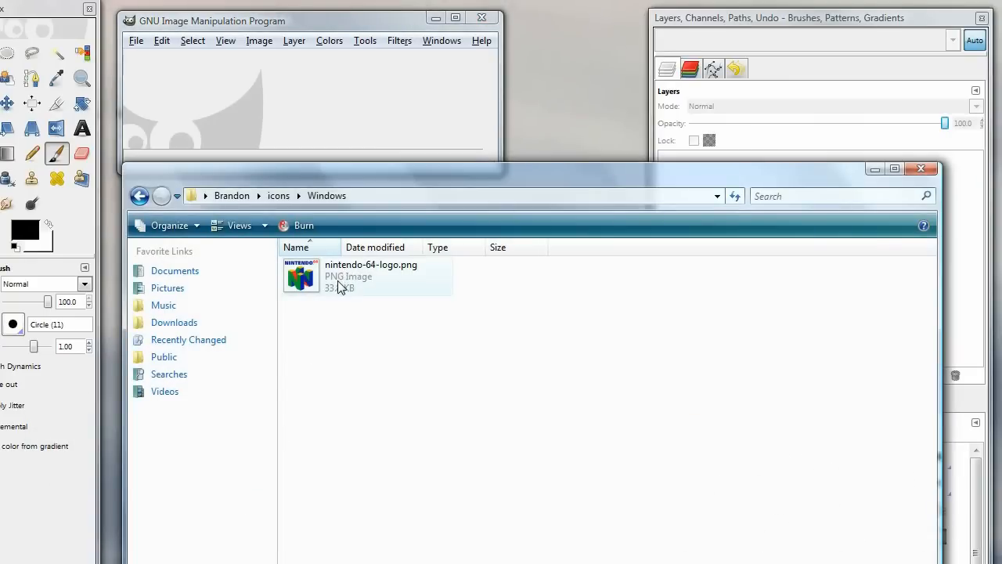
- Open nintendo-64-logo.png from the icons\Windows folder in GIMP
double_click(301, 276)
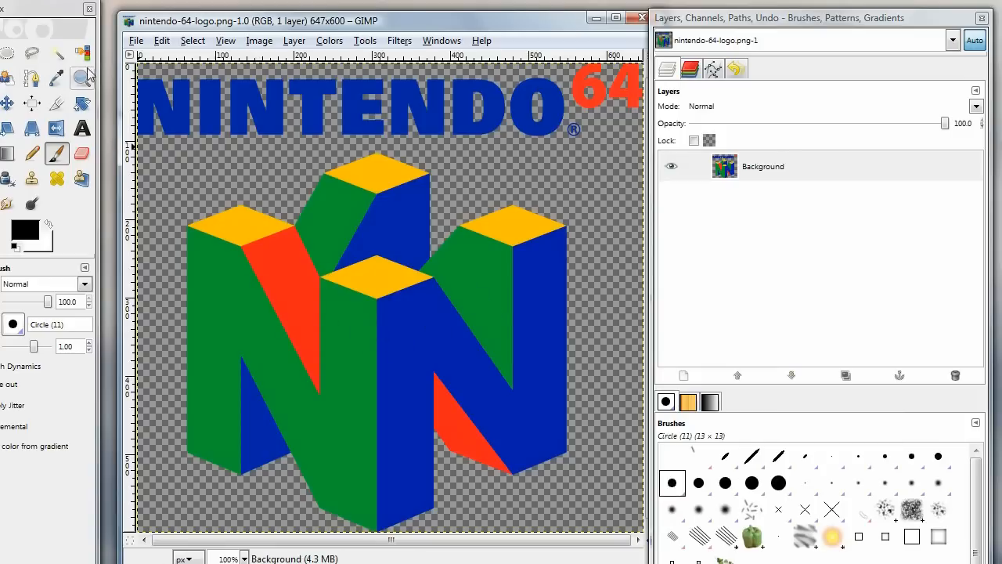
left_click(260, 40)
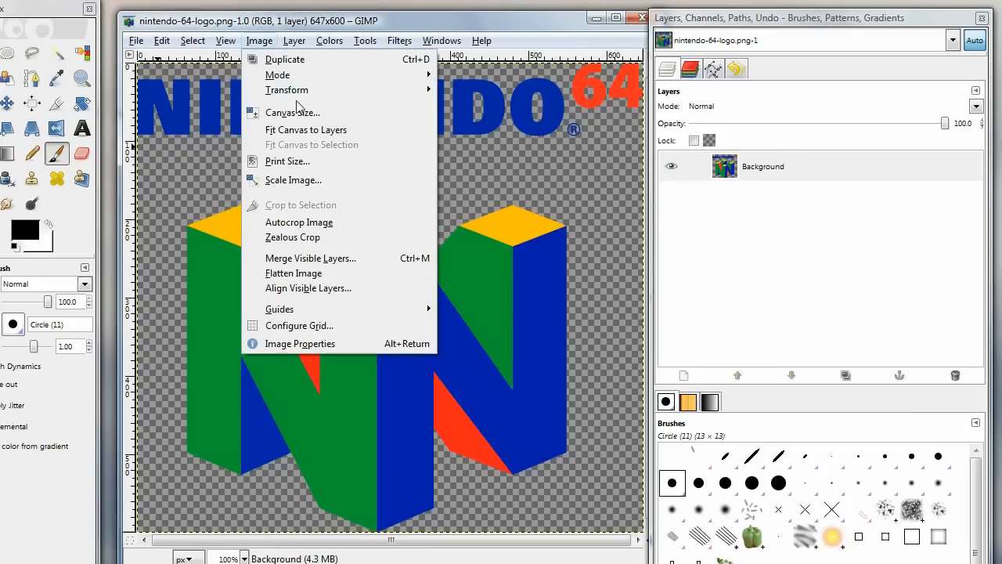
- Resize the canvas to 510×510 with width and height unchained and all layers resized
left_click(292, 112)
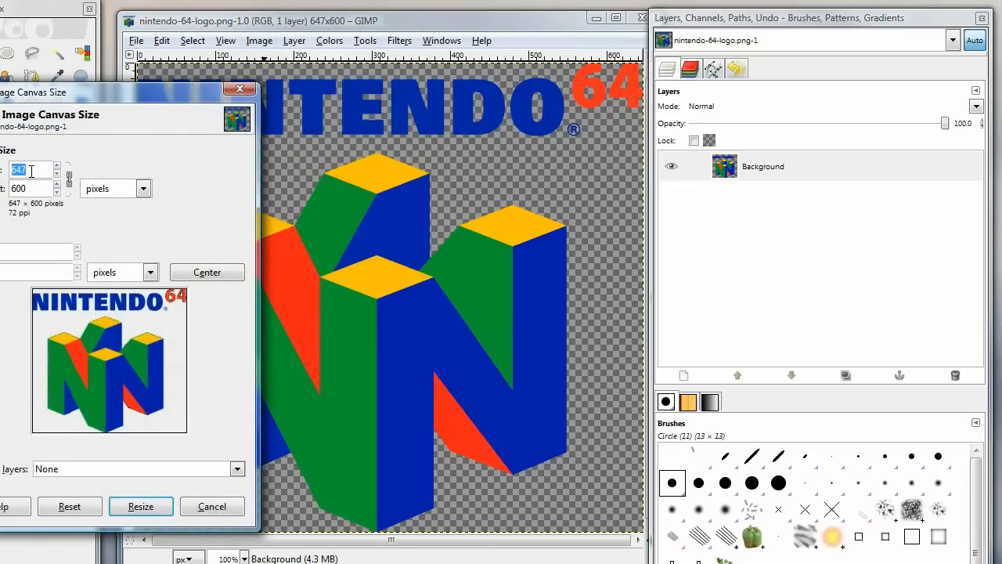
type("600")
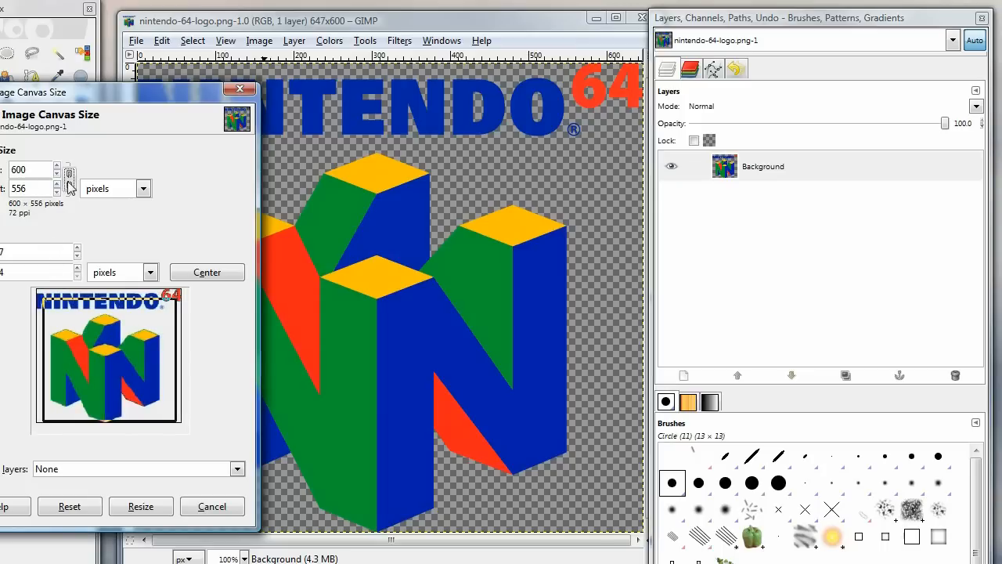
left_click(28, 169)
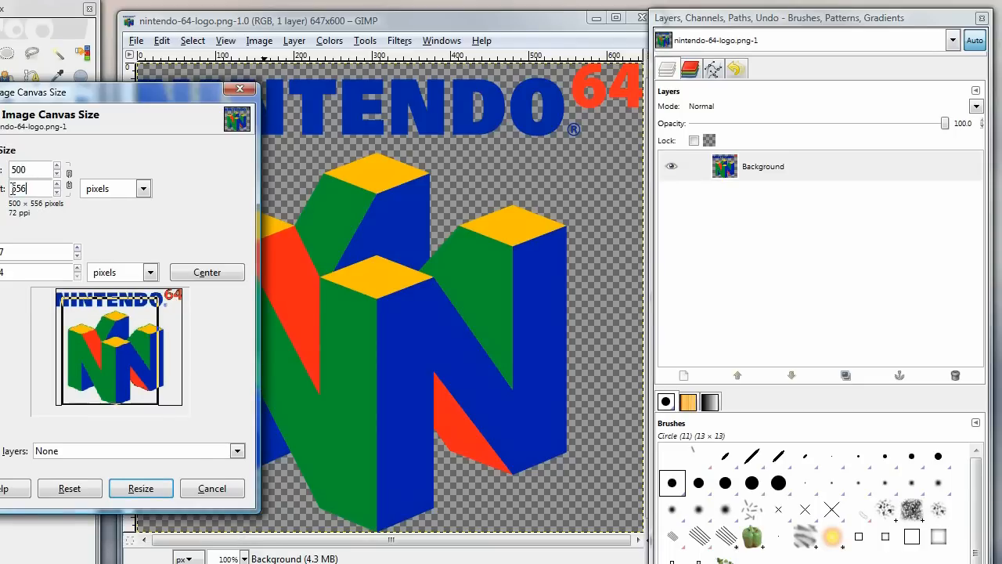
type("500")
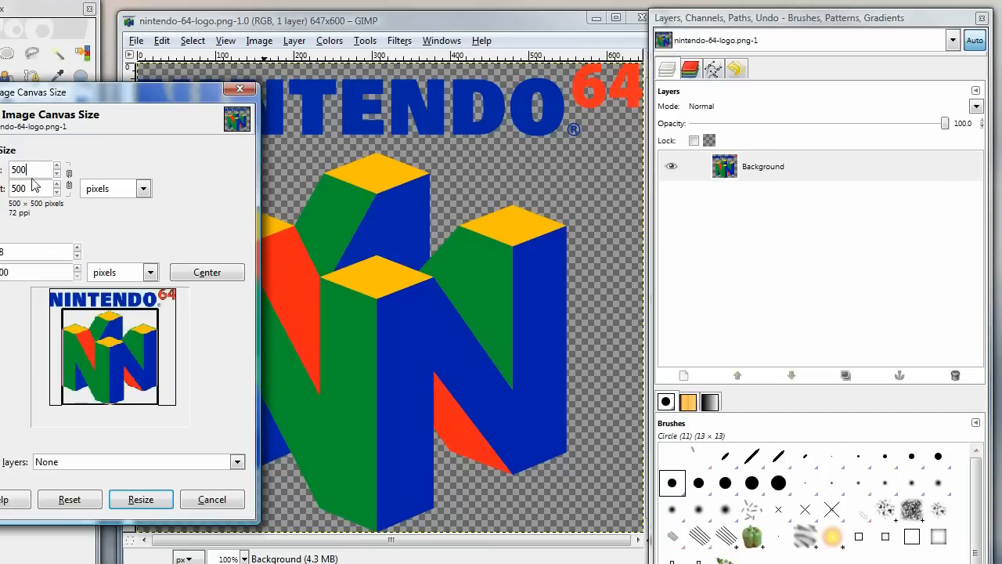
triple_click(24, 169)
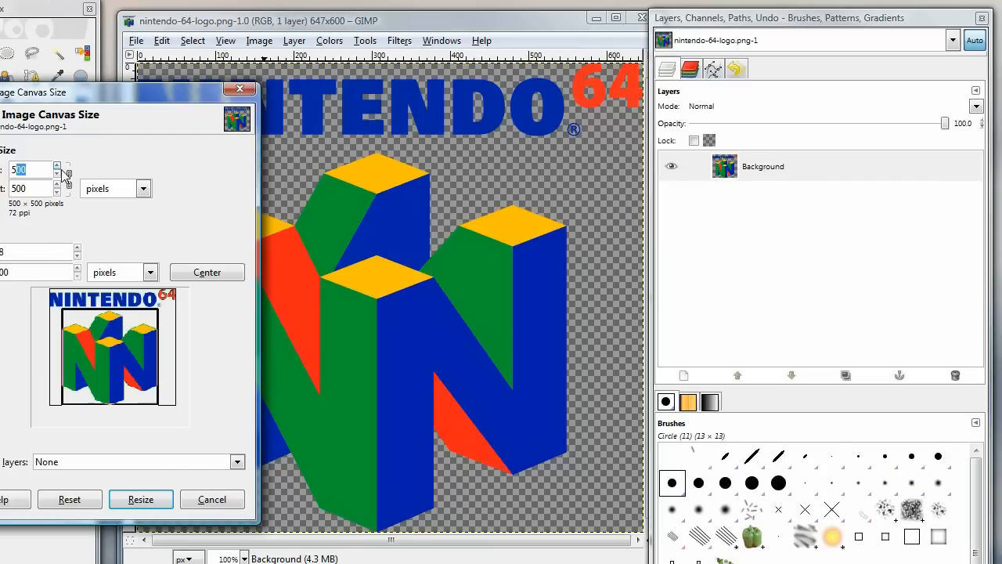
type("510")
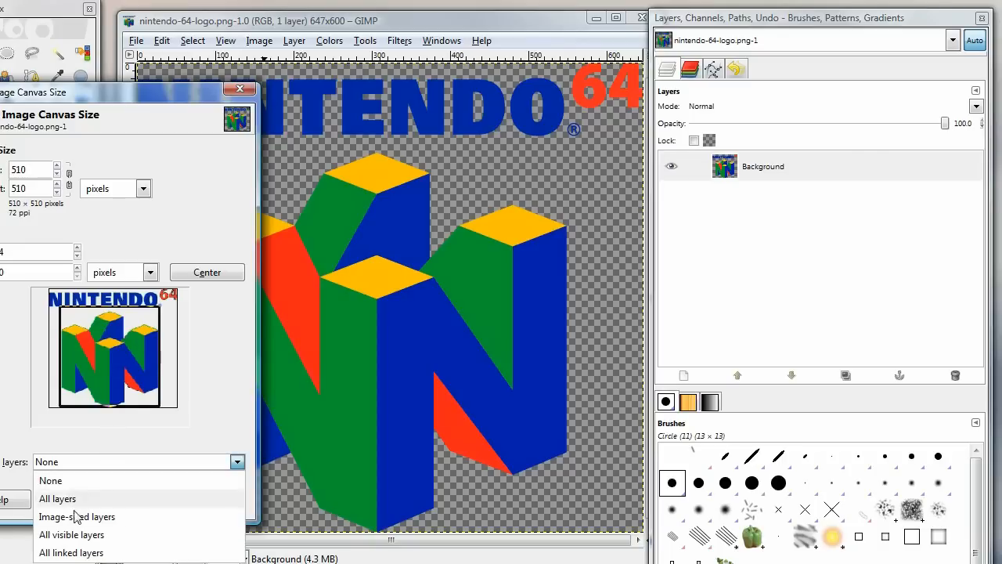
left_click(56, 498)
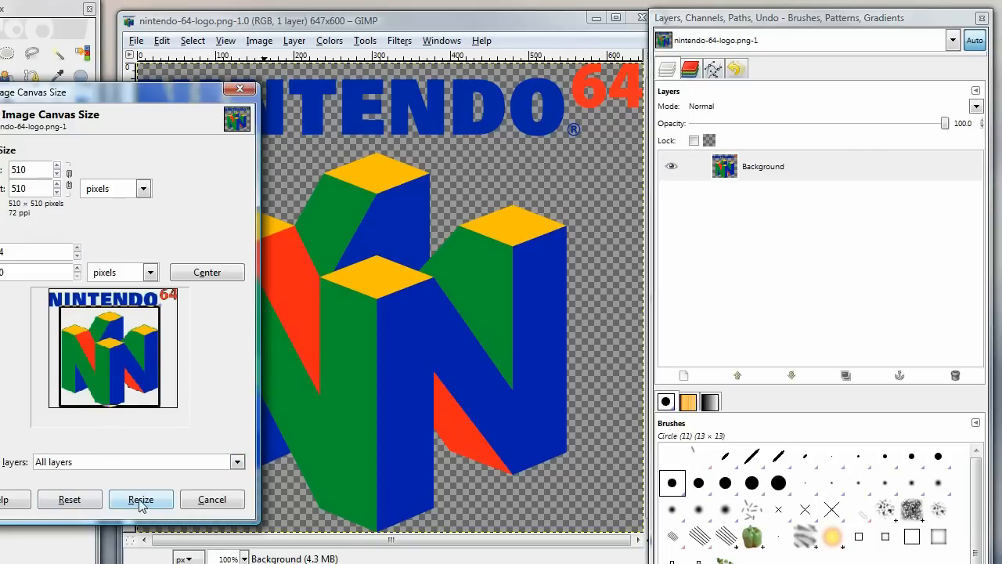
left_click(141, 498)
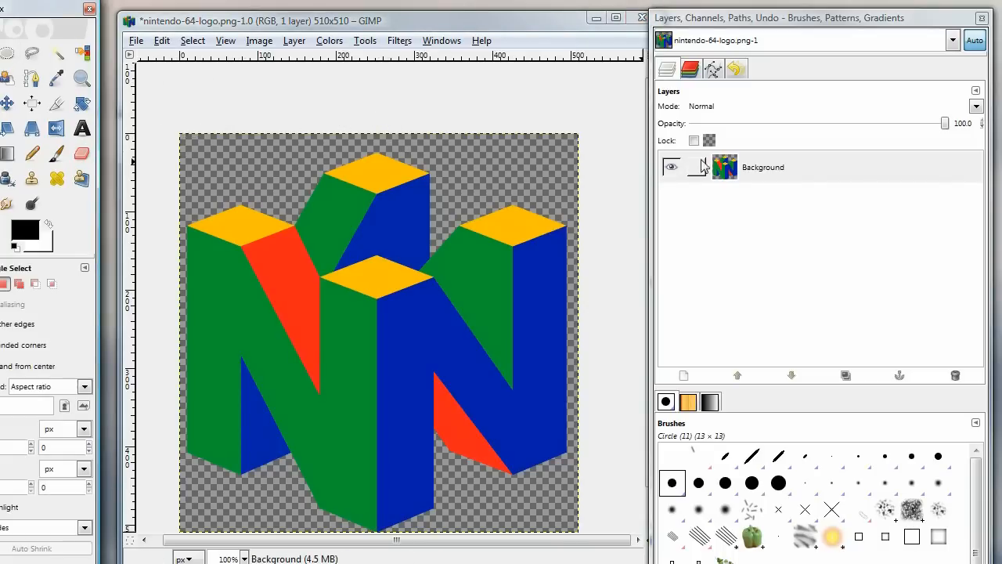
- Scale the N logo image to 256×256 pixels
left_click(762, 167)
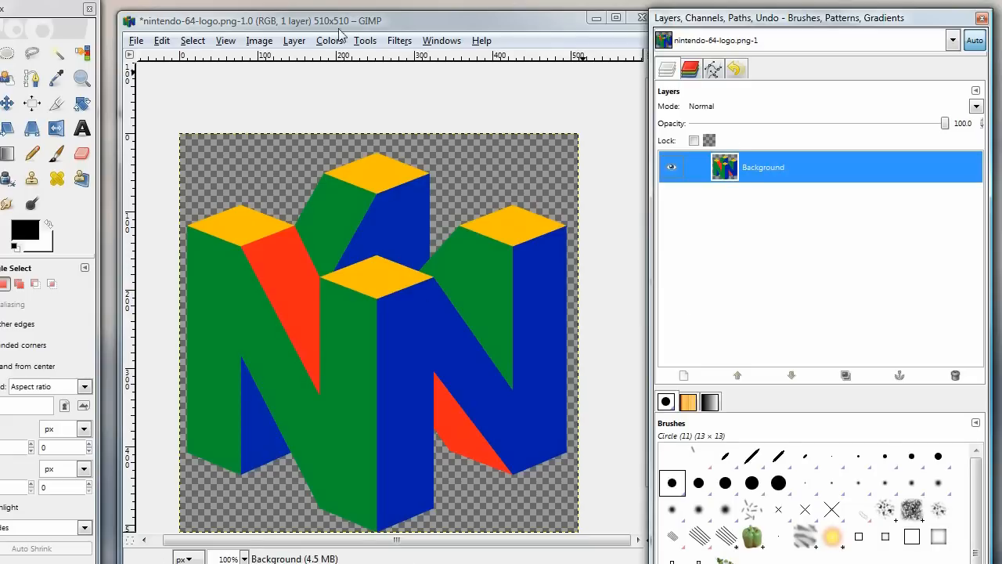
left_click(259, 40)
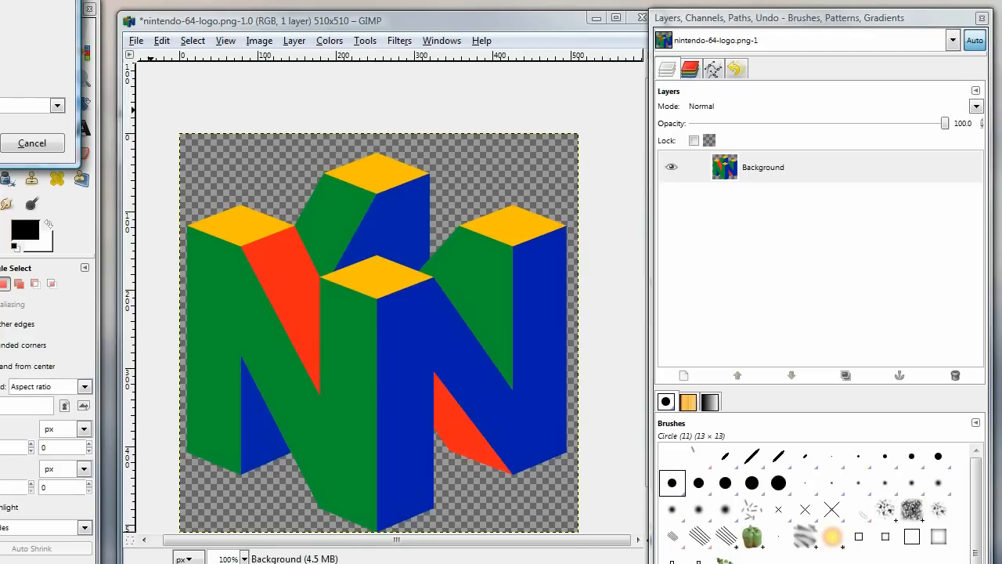
left_click(259, 40)
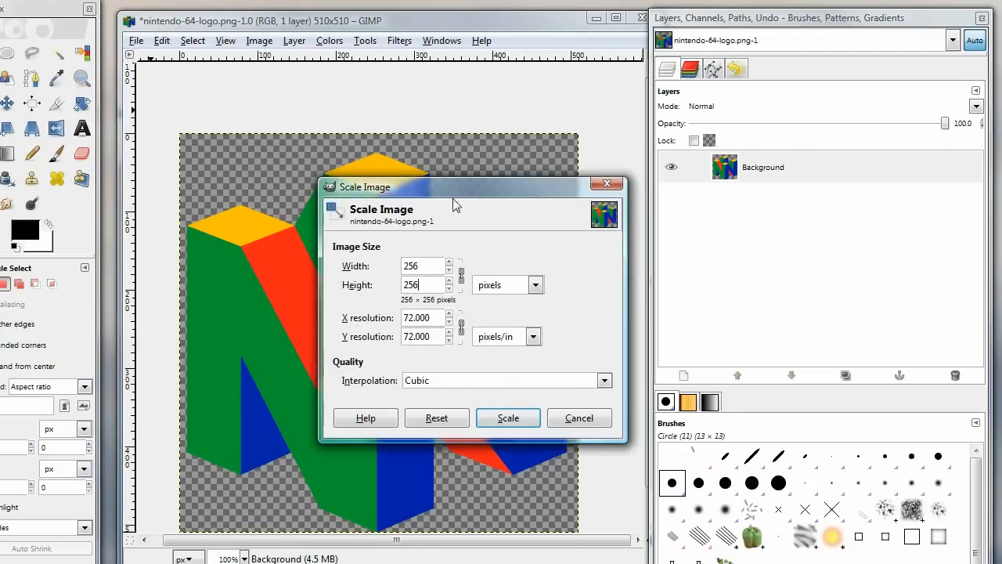
left_click(423, 266)
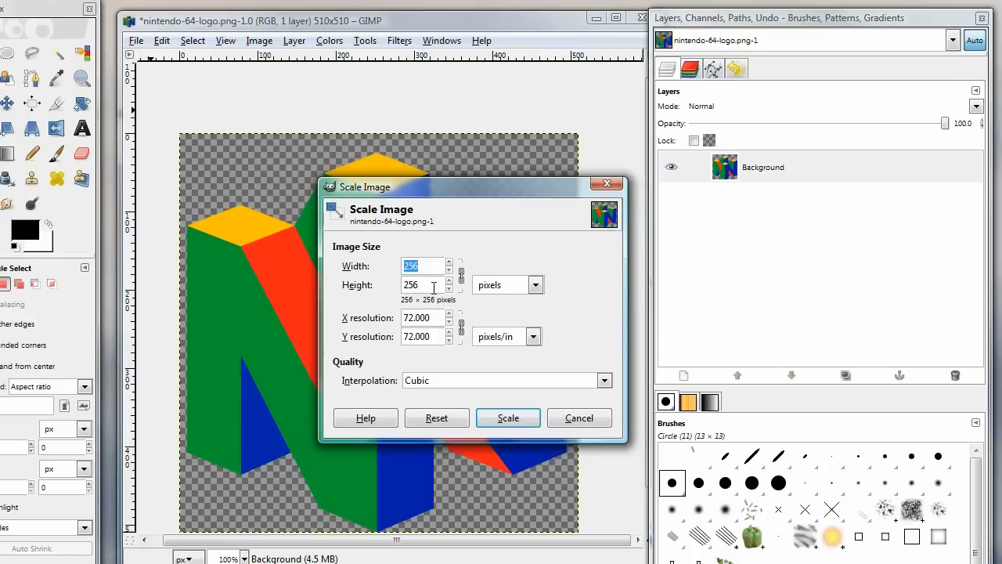
left_click(507, 417)
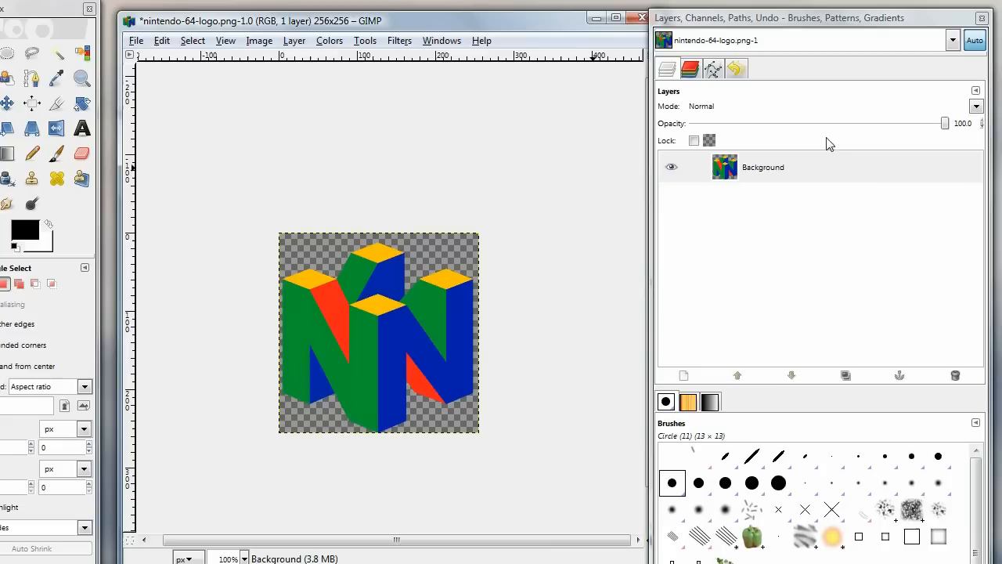
left_click(192, 40)
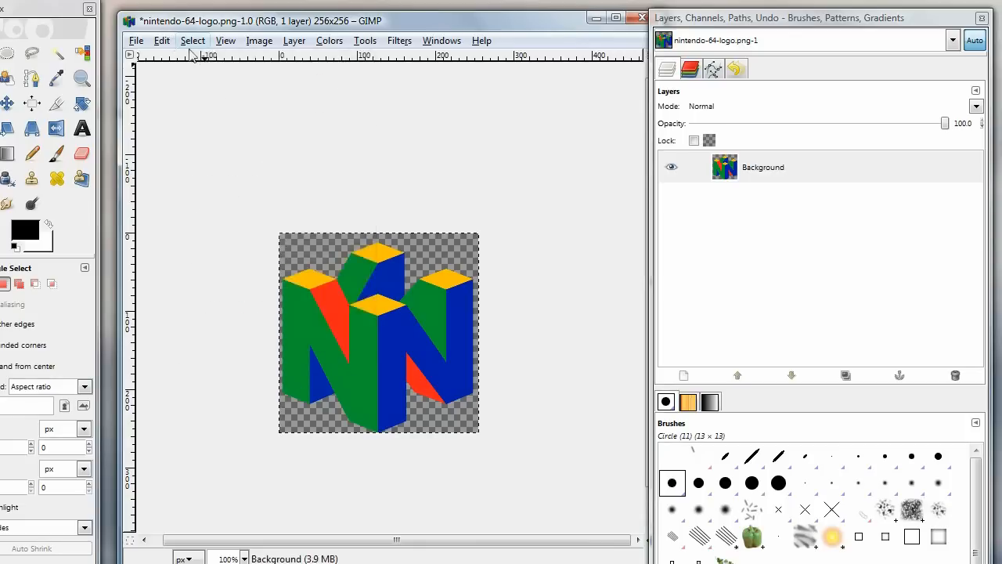
- Copy the whole logo and paste it as a new layer
left_click(161, 40)
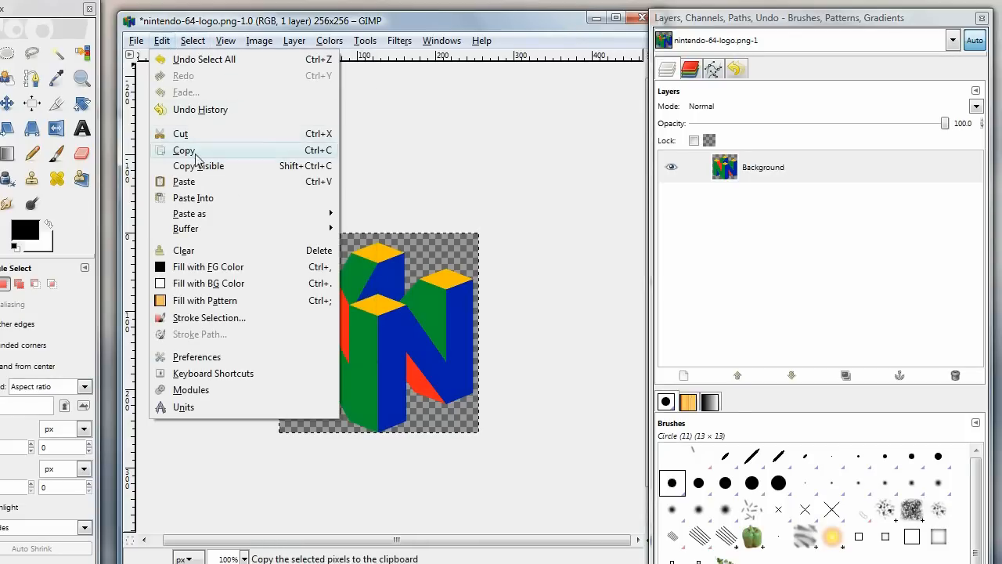
left_click(183, 150)
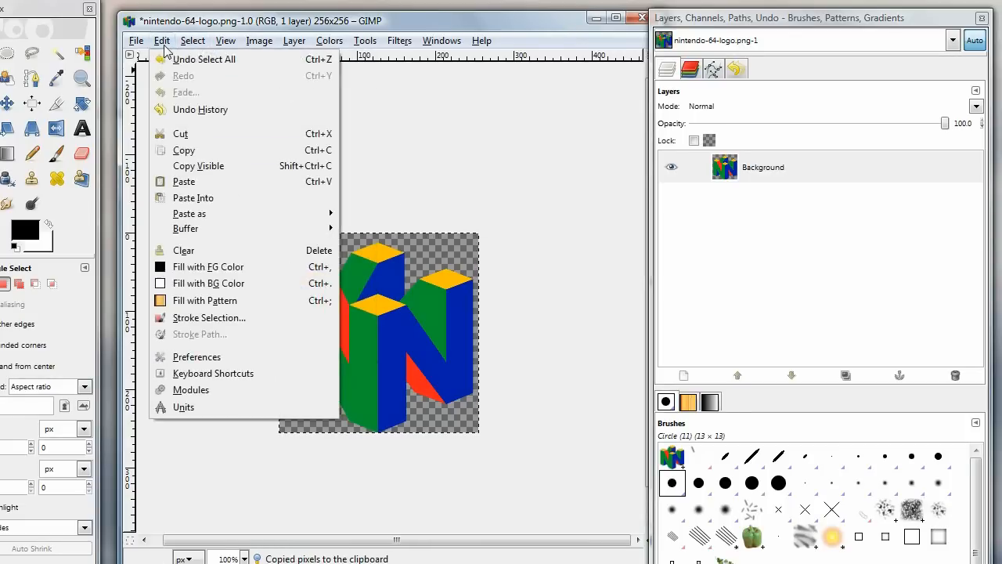
left_click(183, 181)
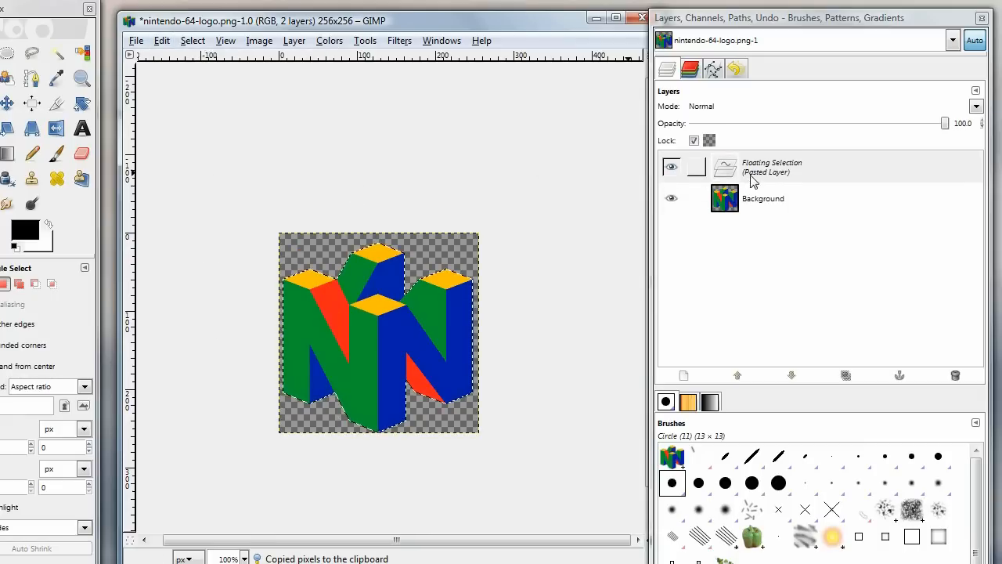
right_click(773, 167)
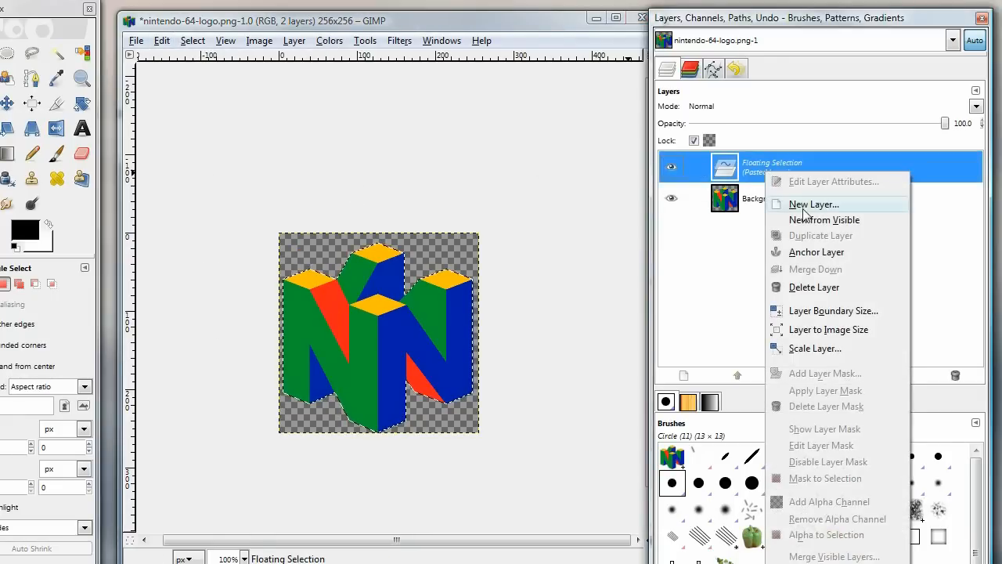
left_click(813, 204)
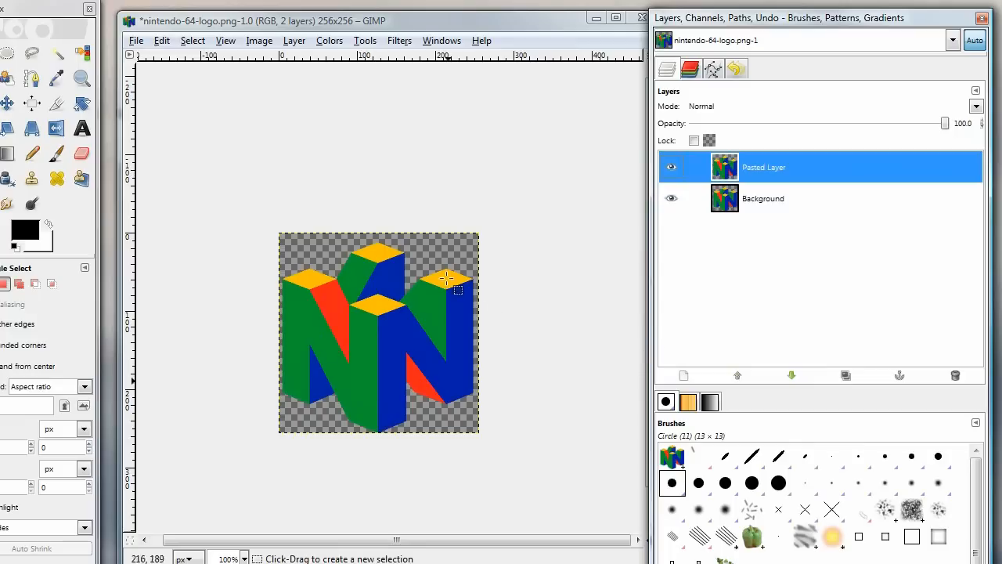
- Scale the pasted layer to 128 pixels and move it to the top-left corner
right_click(764, 167)
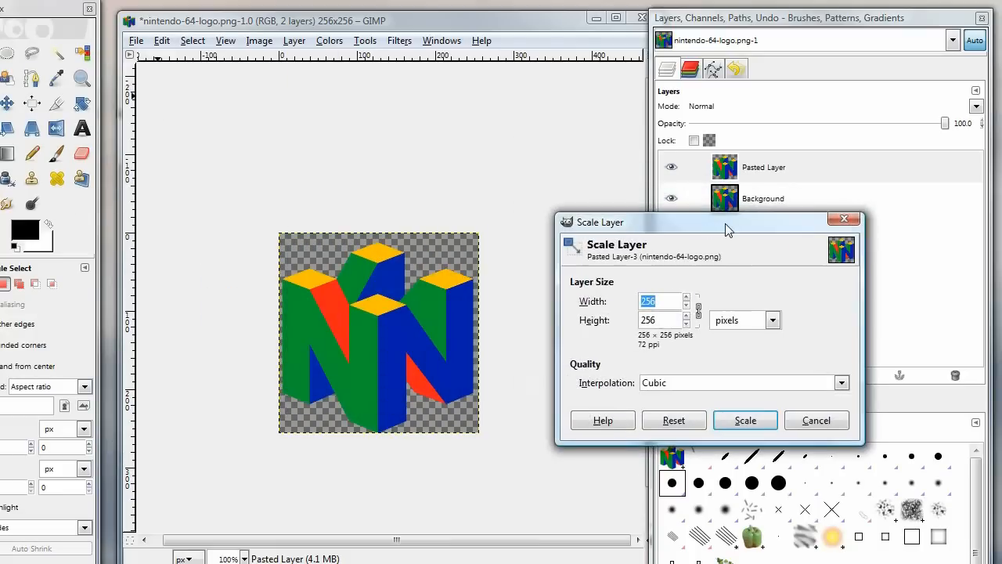
mouse_move(723, 225)
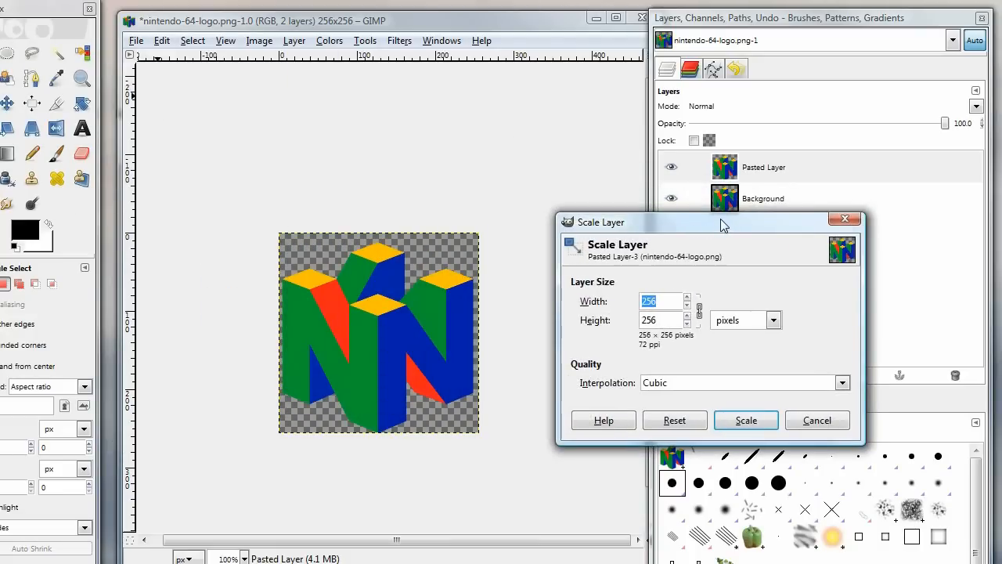
type("128")
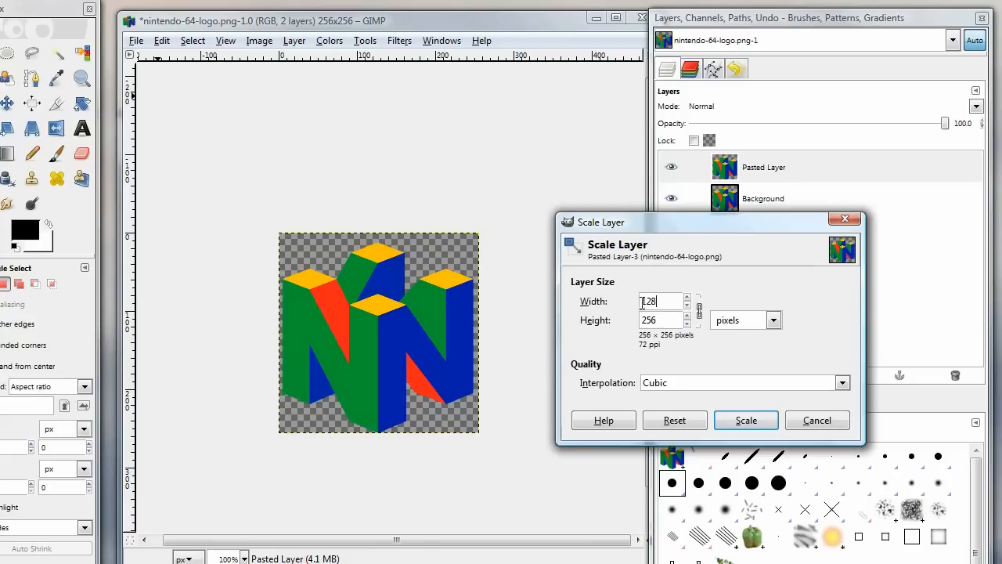
left_click(746, 419)
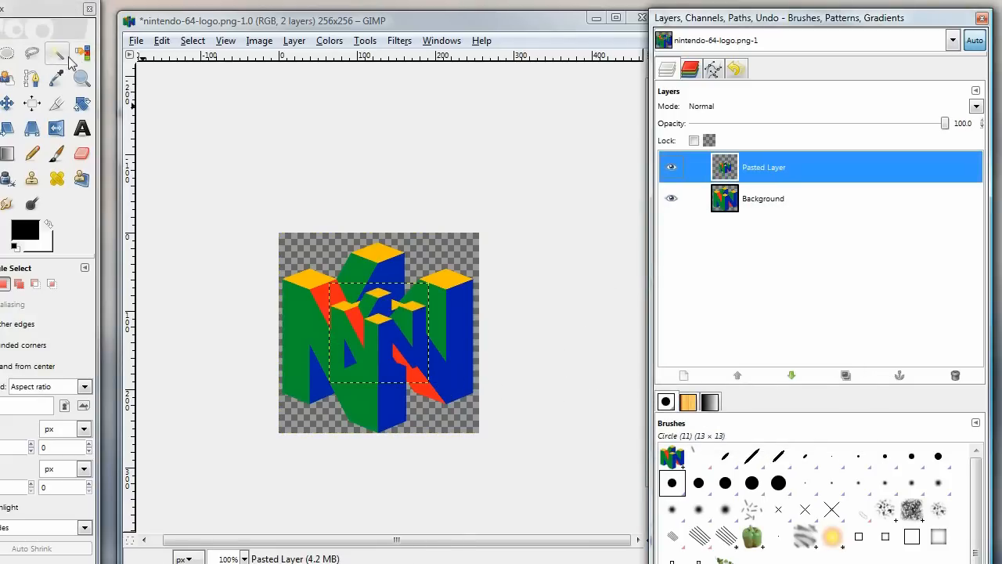
left_click(7, 102)
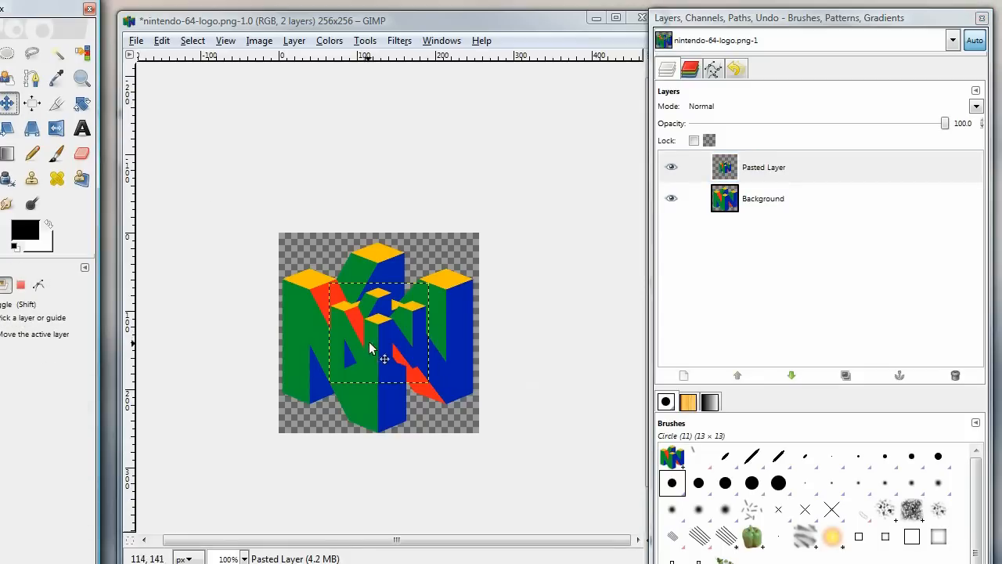
left_click_drag(372, 348, 323, 293)
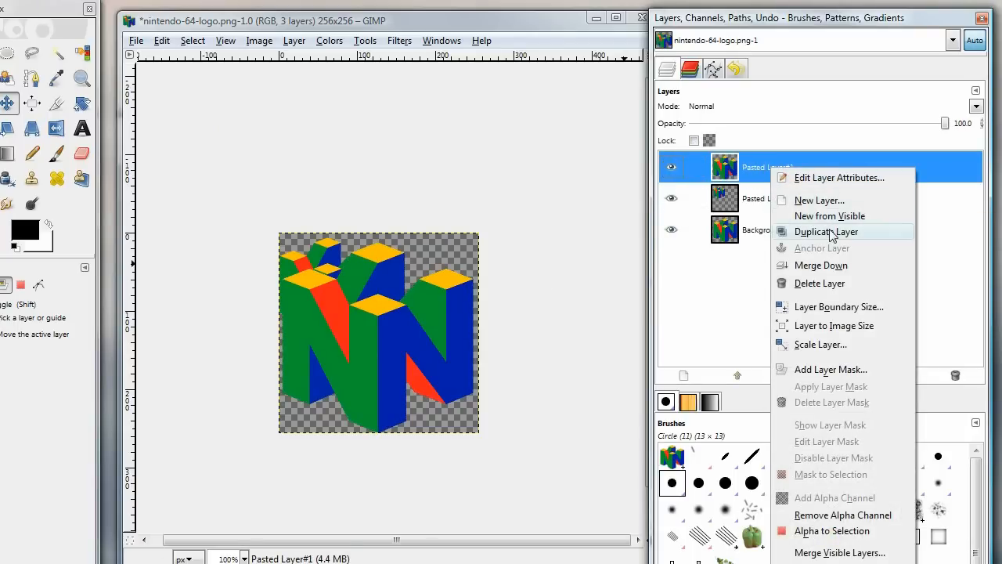
- Scale Pasted Layer#1 to 64 pixels
left_click(826, 231)
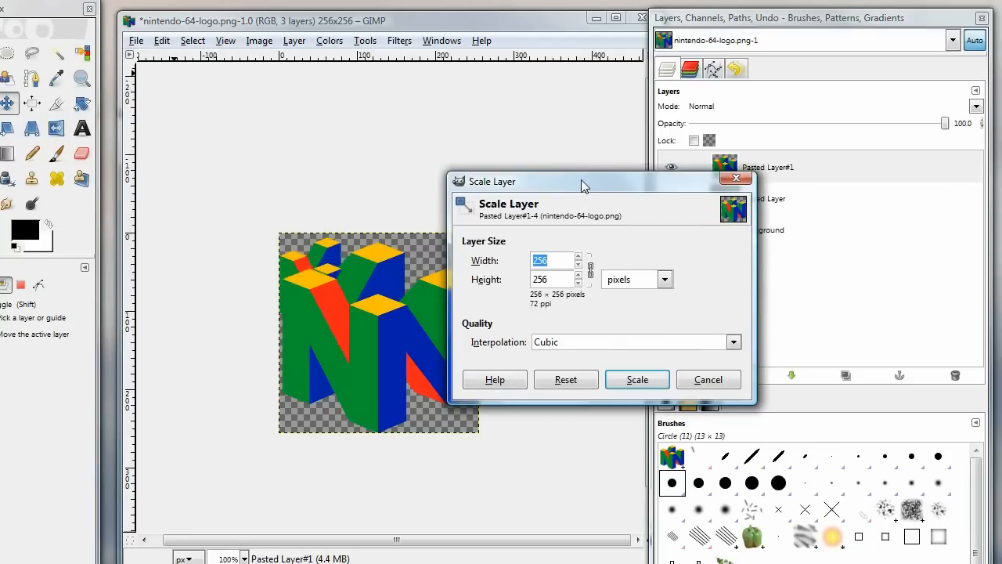
type("64")
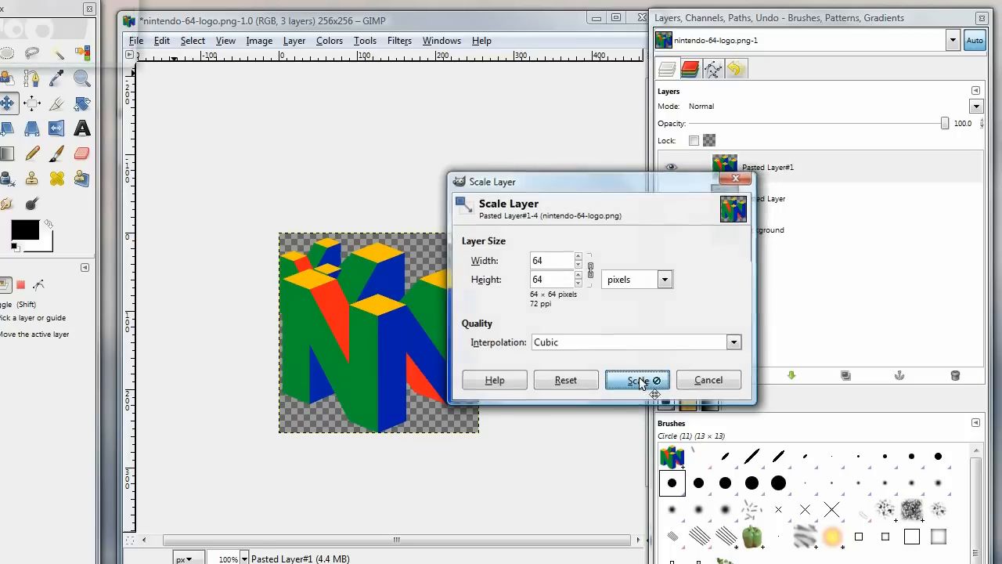
left_click(636, 380)
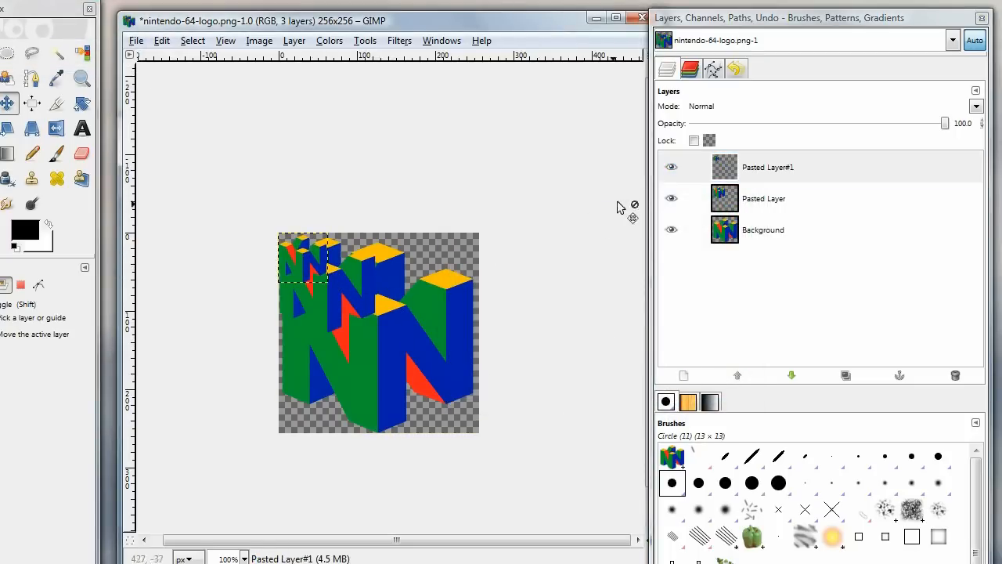
- Paste the visible image as a new layer, scale it to 48 pixels, and place it top-left
left_click(161, 40)
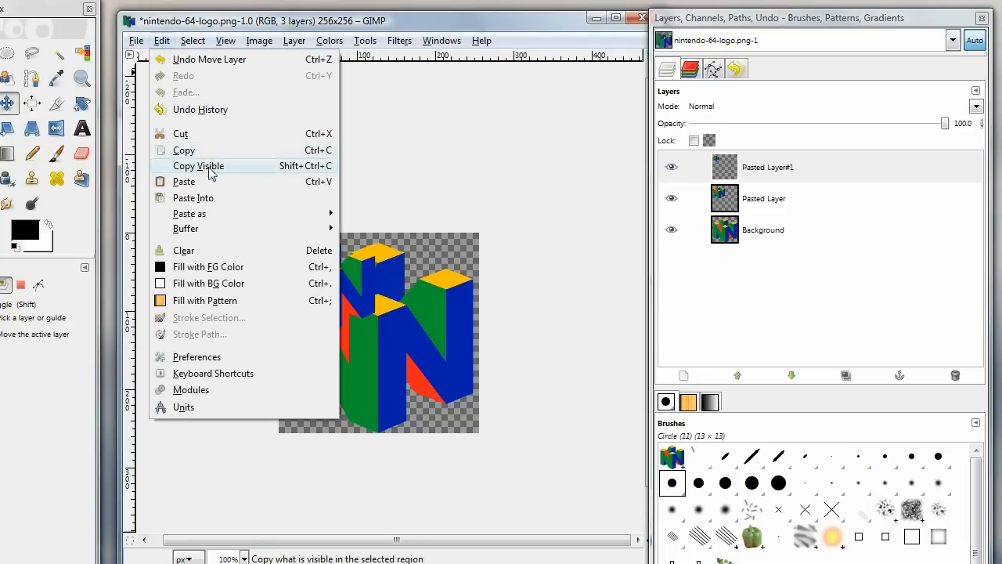
left_click(183, 181)
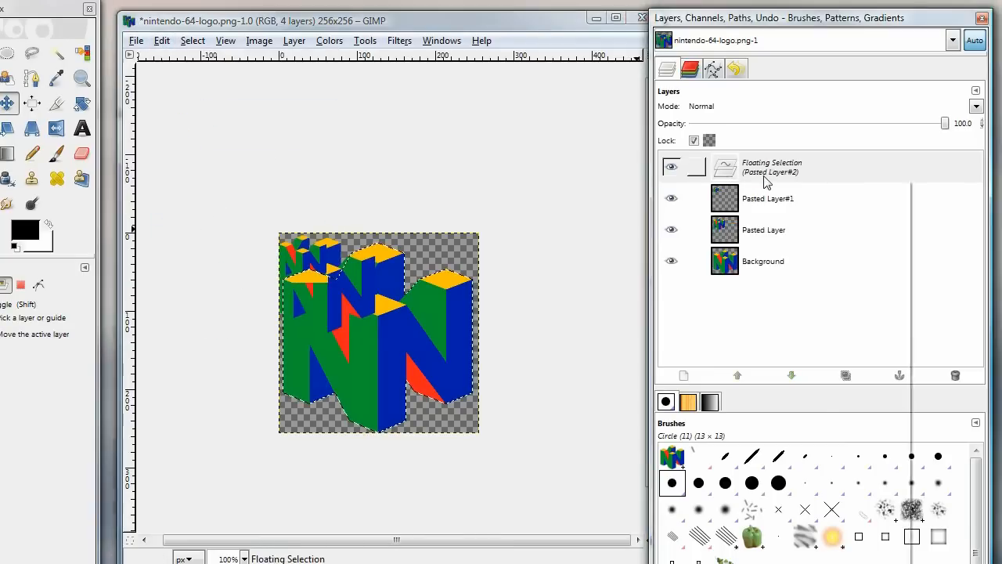
right_click(767, 166)
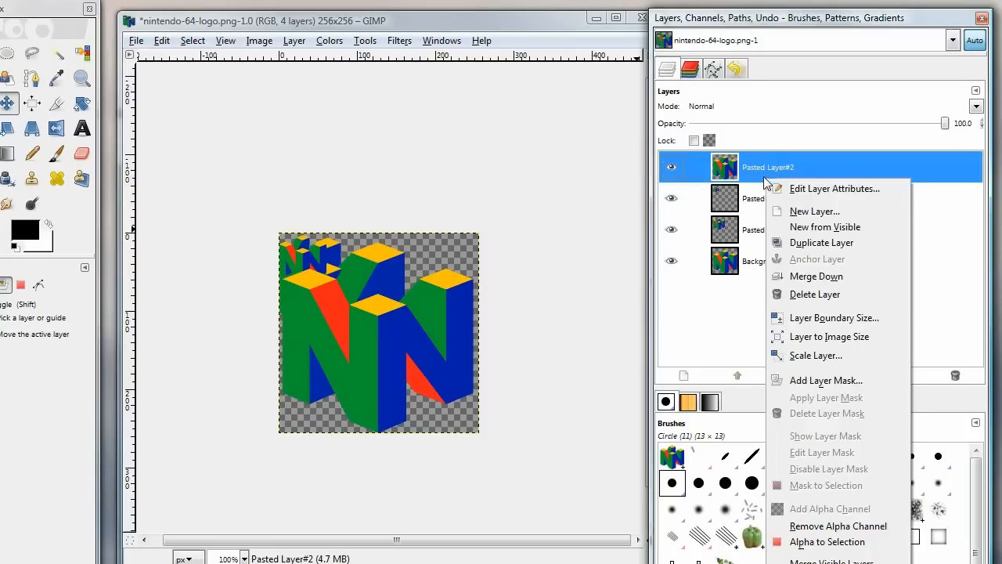
left_click(815, 355)
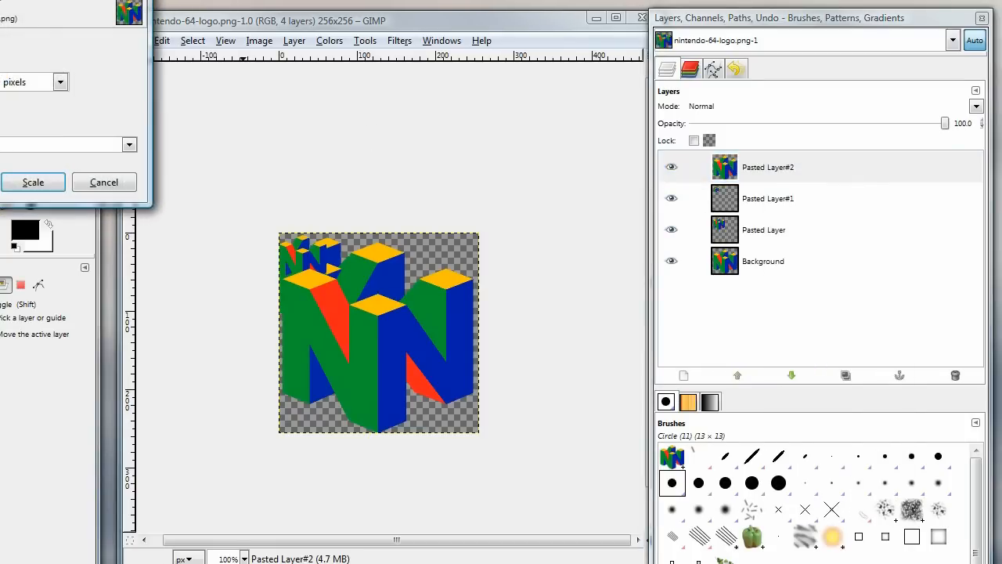
type("48")
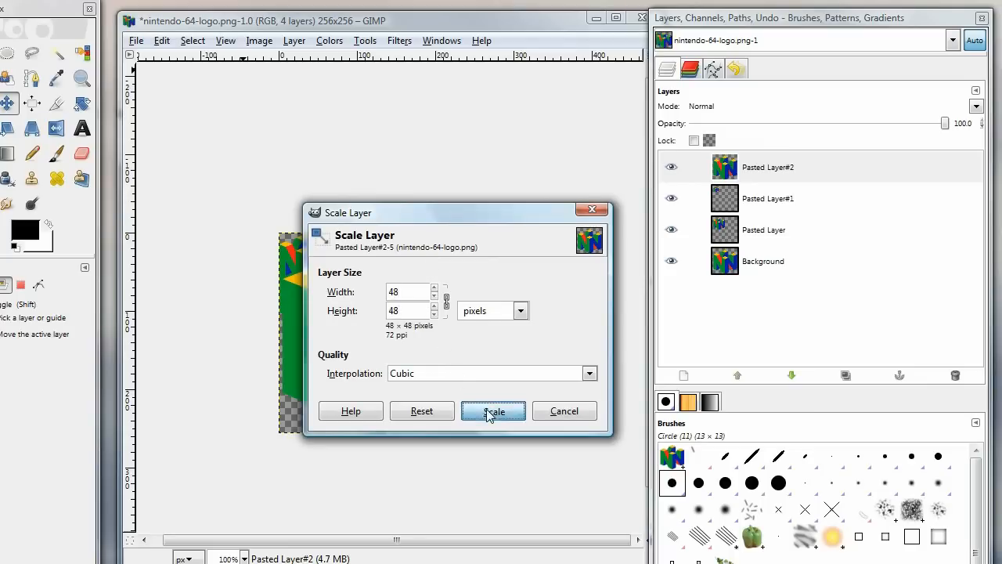
left_click(493, 411)
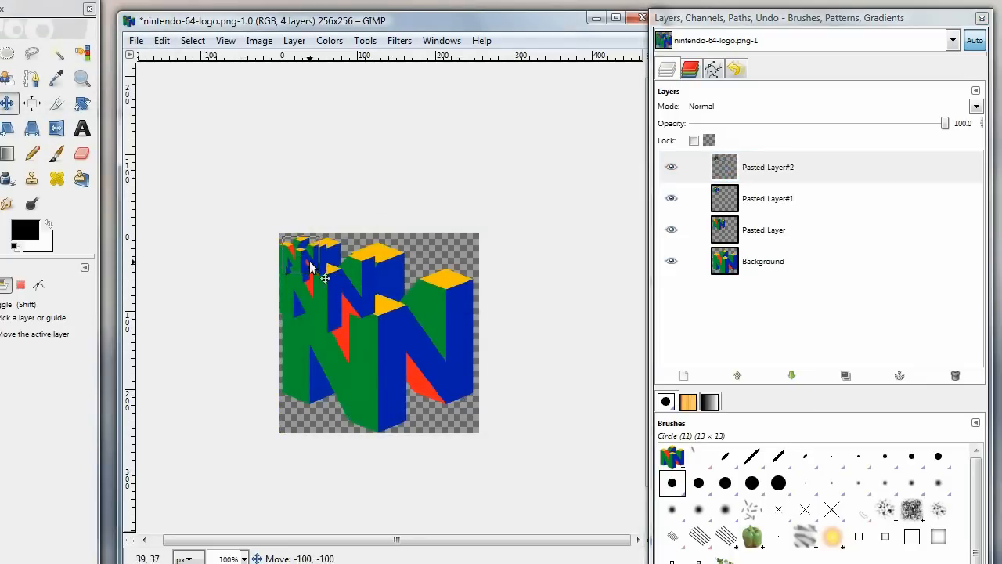
left_click(767, 167)
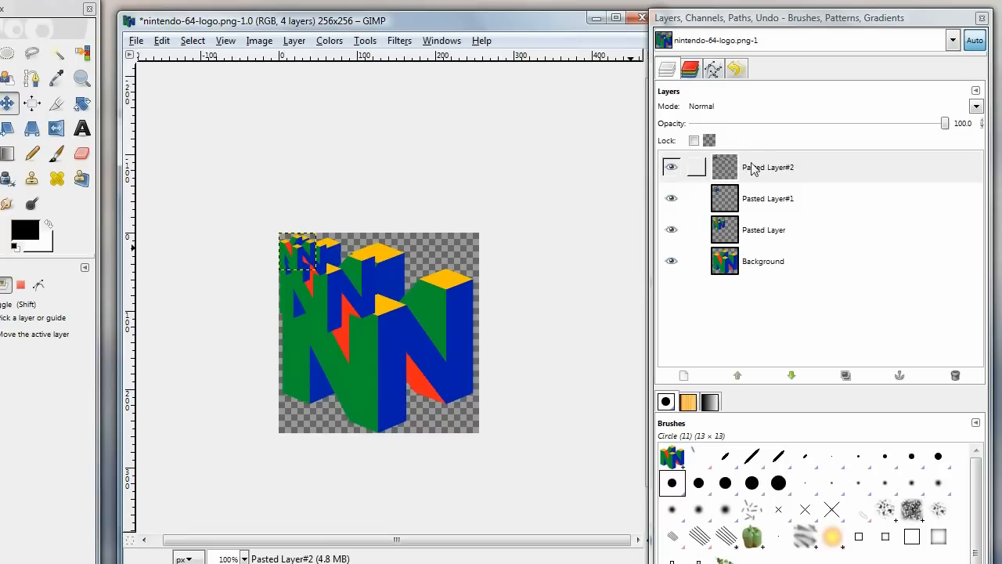
- Scale Pasted Layer#3 to 32×32, then shrink new Pasted Layer#4 to 16 pixels
left_click(162, 40)
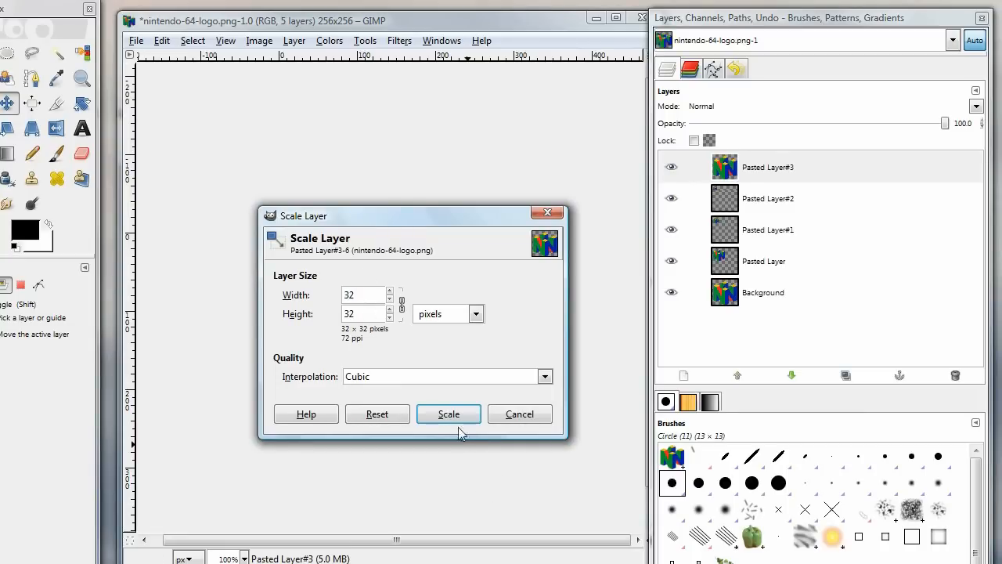
left_click(449, 413)
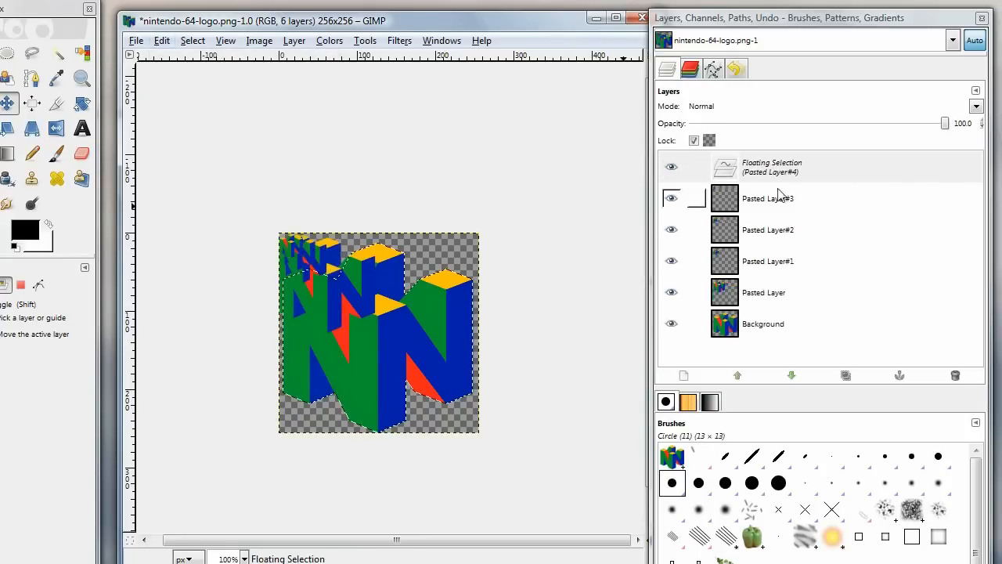
right_click(767, 167)
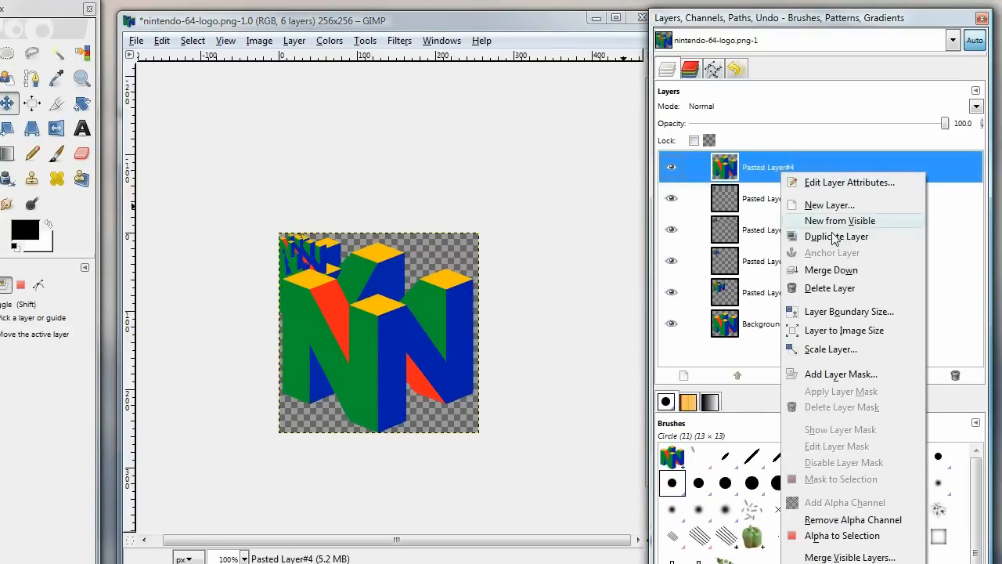
left_click(830, 349)
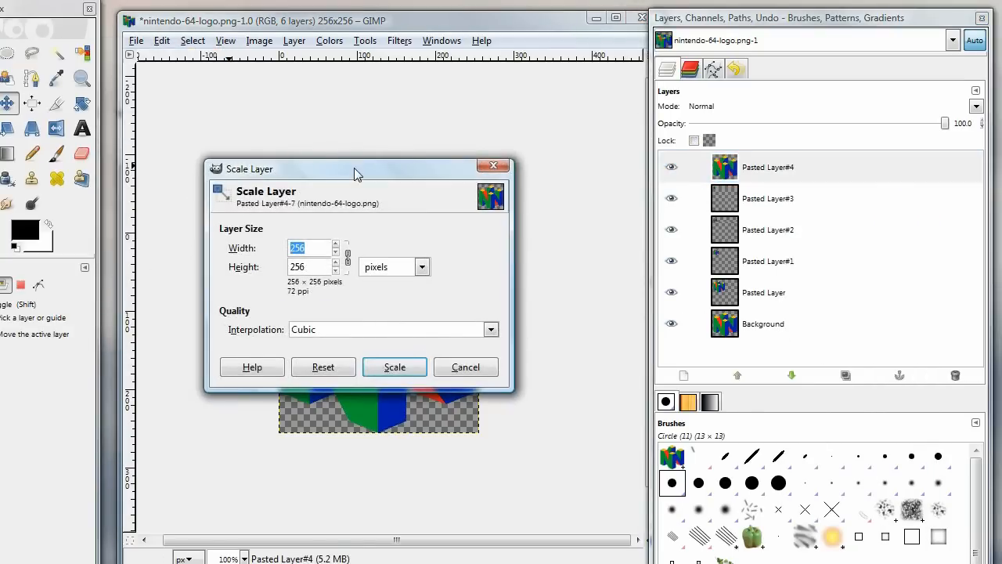
type("16")
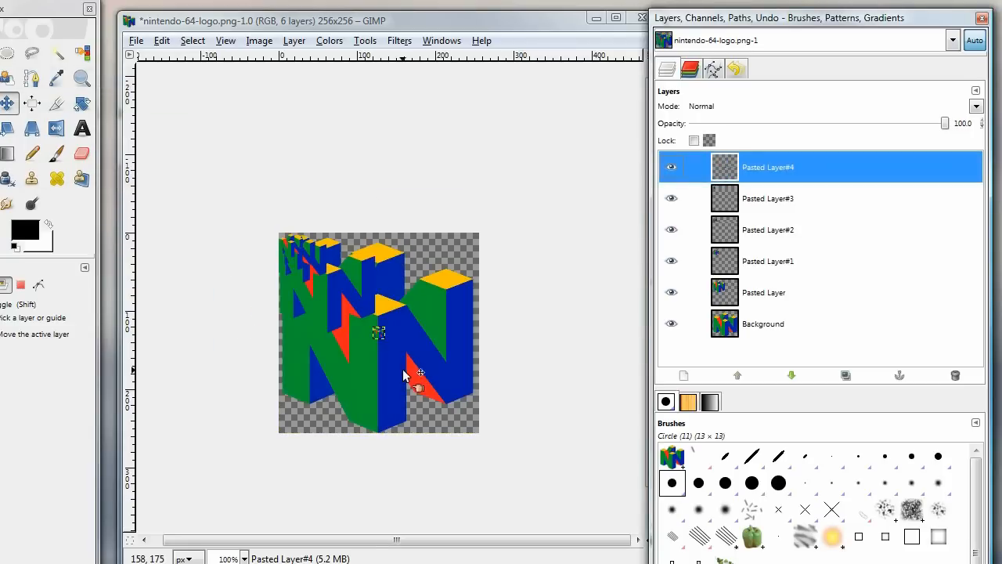
mouse_move(401, 339)
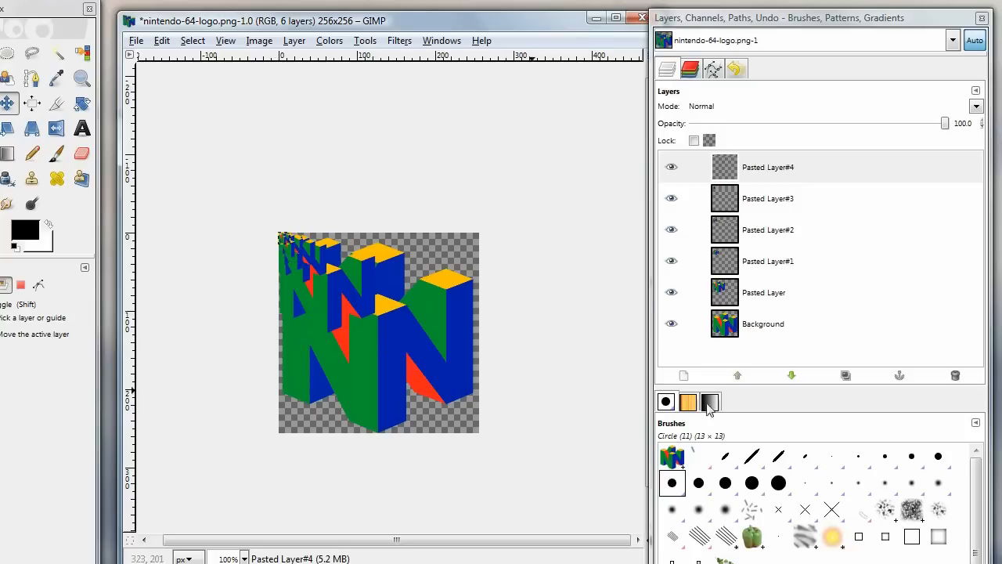
- Save the layered logo with an .ico extension and confirm the icon options
left_click(136, 40)
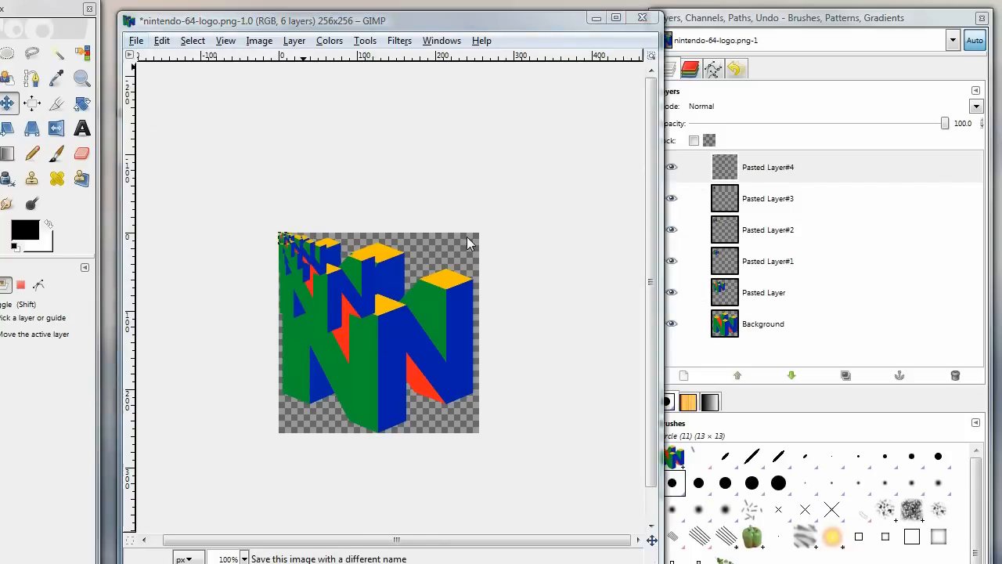
left_click(136, 39)
type("nintendo-64-logo.ic")
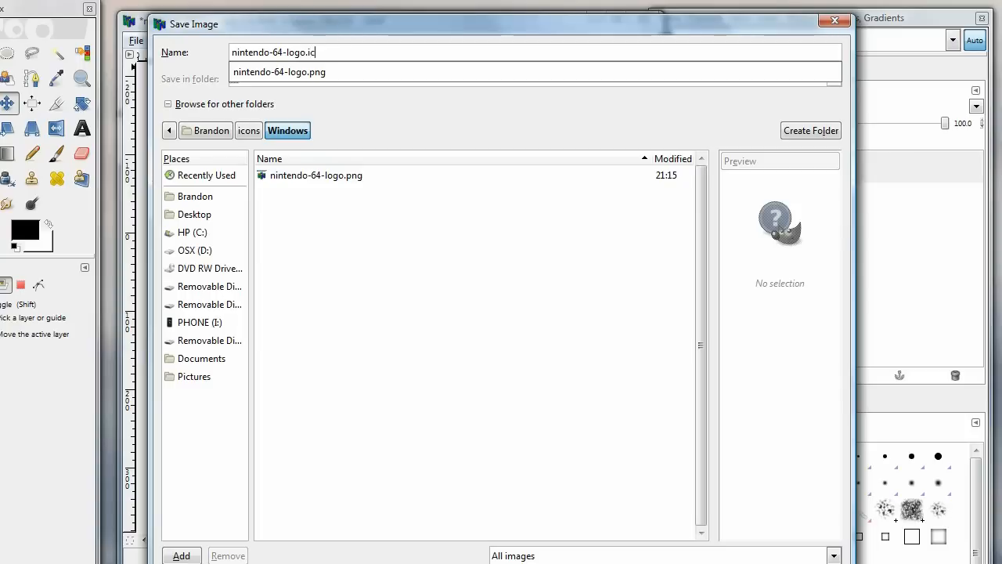
type("o")
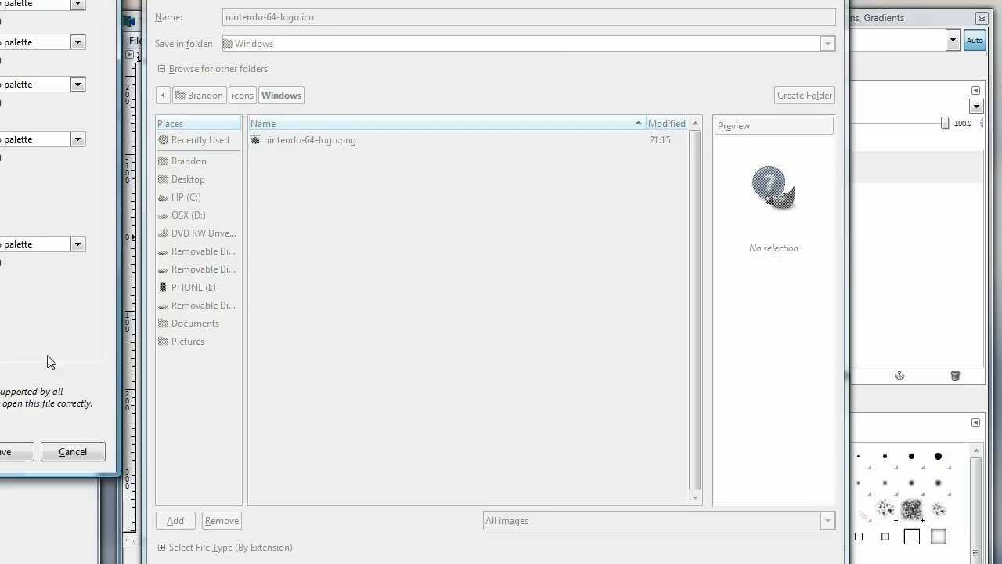
left_click(9, 451)
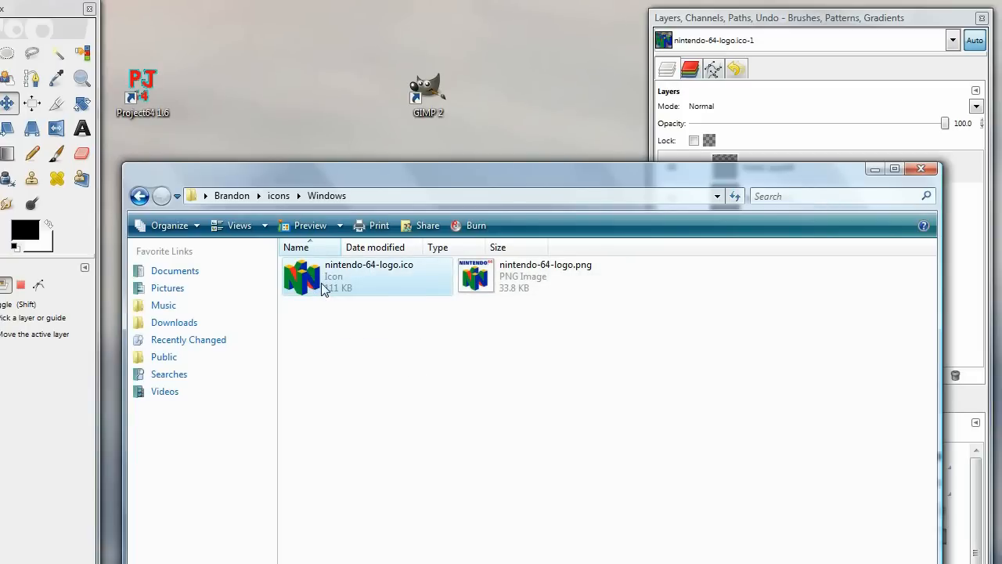
- Preview nintendo-64-logo.ico and its six icon sizes in Photo Gallery, then close it
double_click(475, 274)
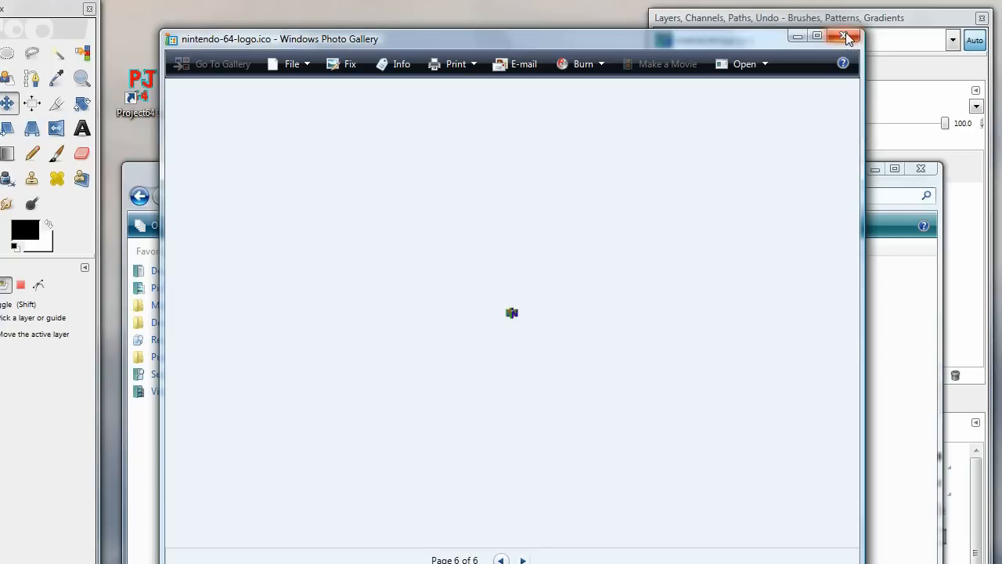
left_click(845, 38)
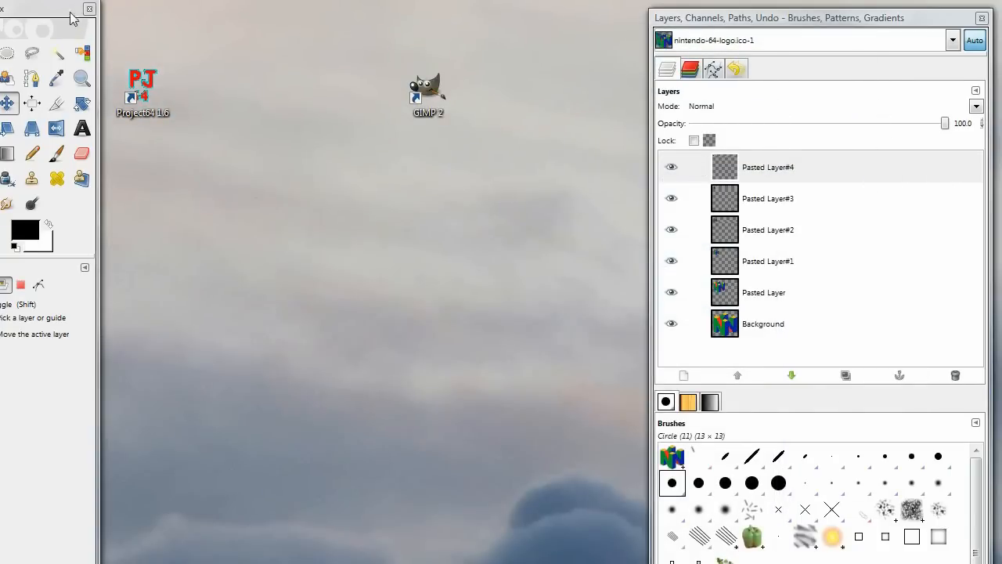
- Set the Project64 1.6 shortcut's icon to nintendo-64-logo.ico from the desktop folder
right_click(143, 92)
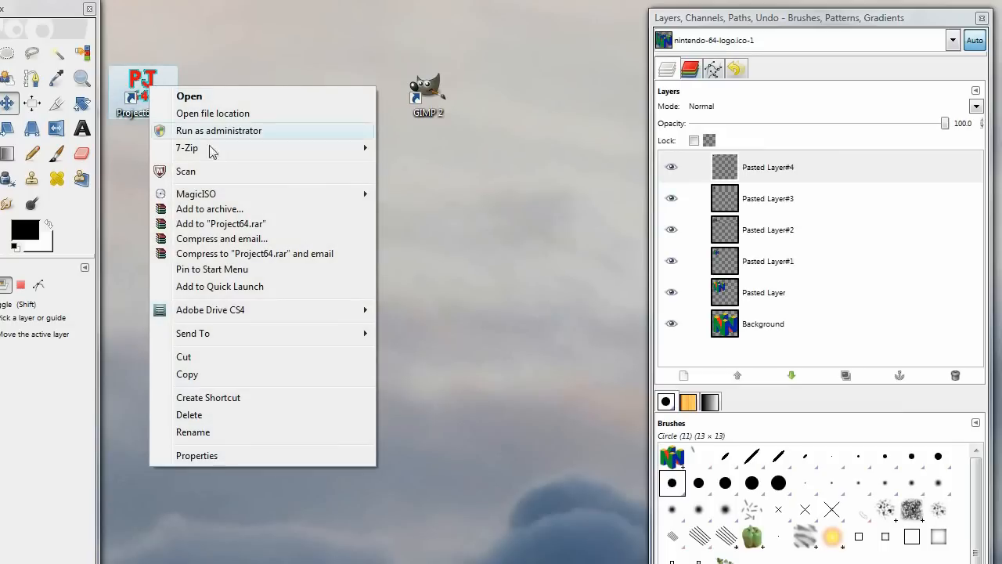
left_click(197, 455)
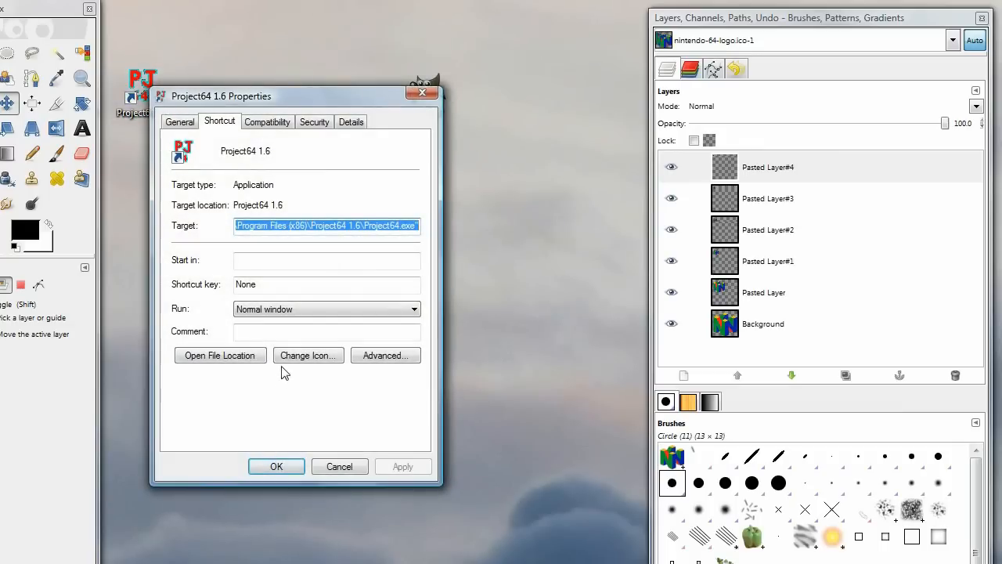
left_click(307, 354)
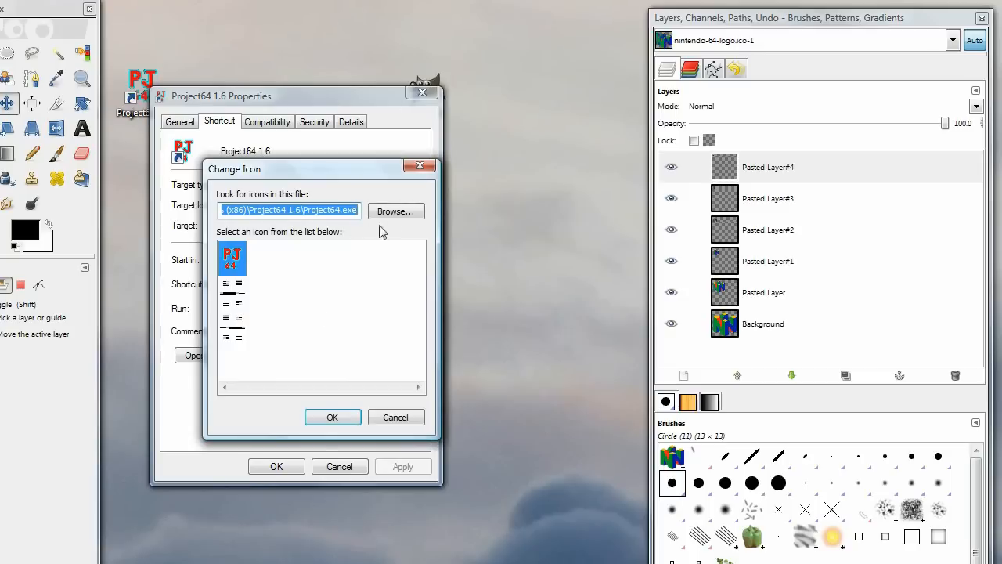
left_click(396, 211)
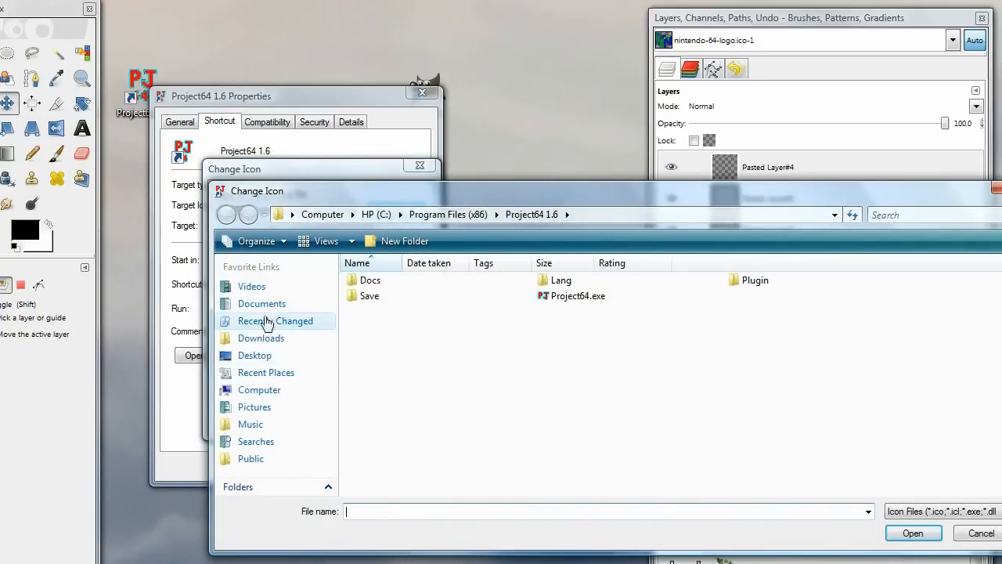
left_click(291, 213)
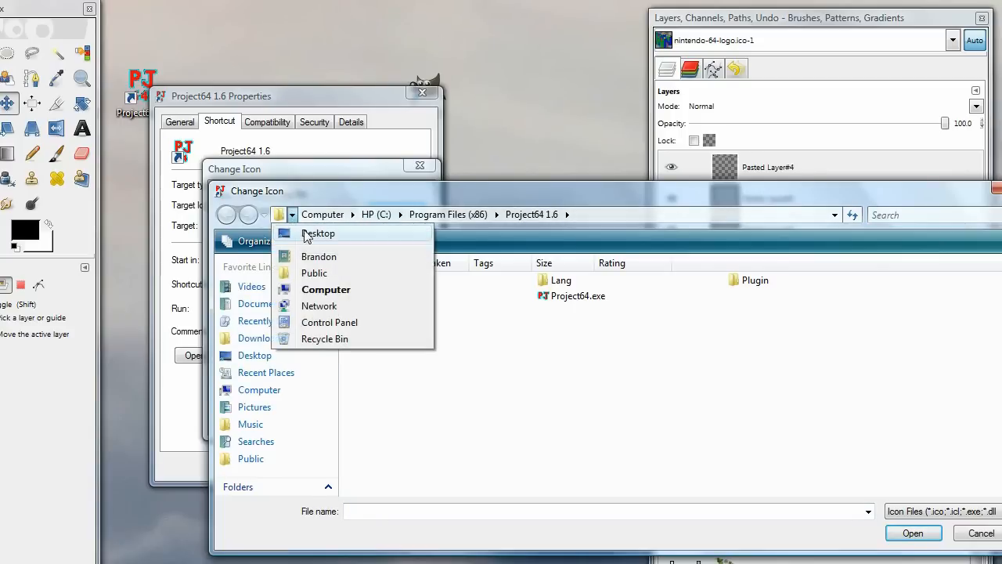
left_click(319, 256)
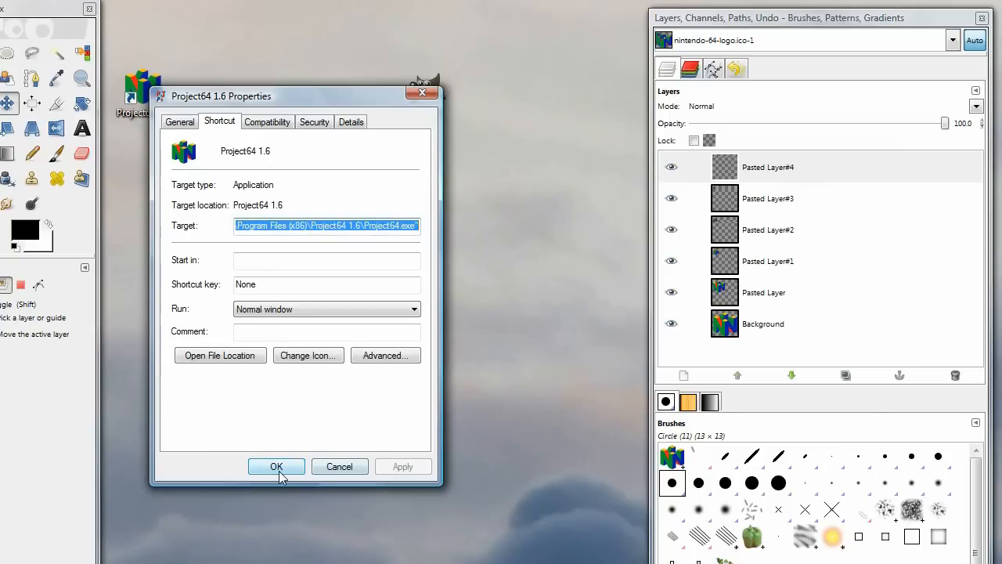
left_click(276, 465)
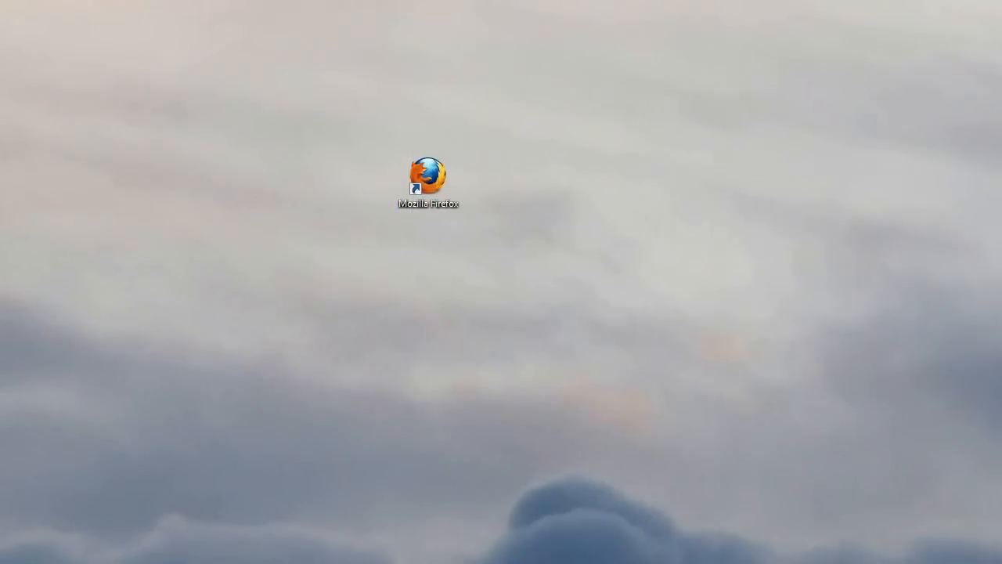
mouse_move(625, 321)
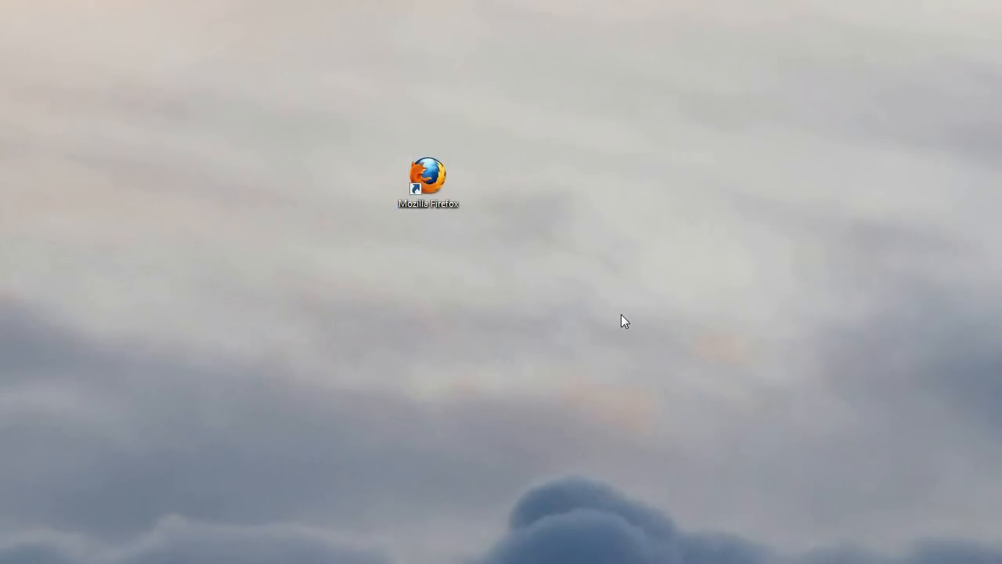
- Start Mozilla Firefox from its desktop shortcut
left_click(428, 183)
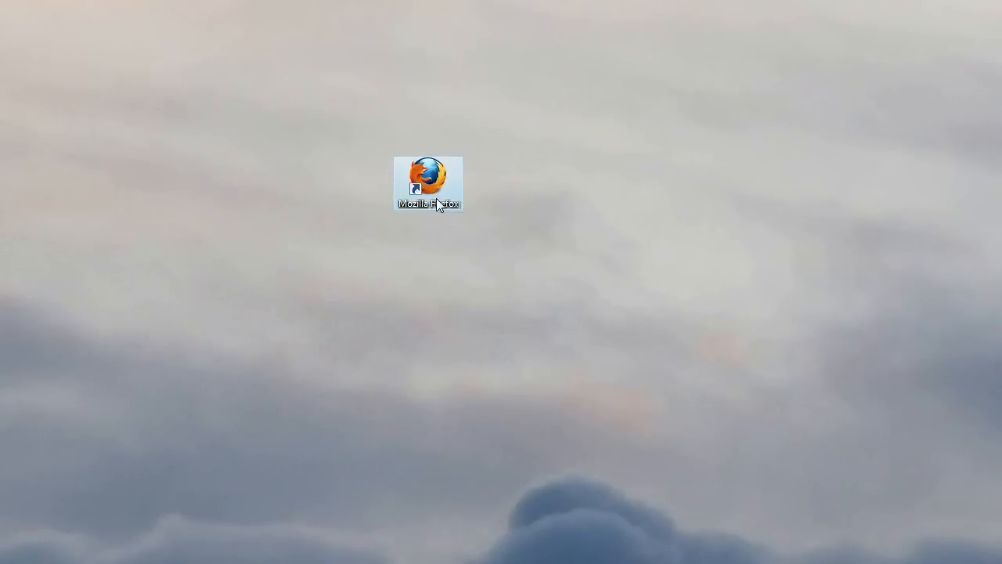
mouse_move(540, 254)
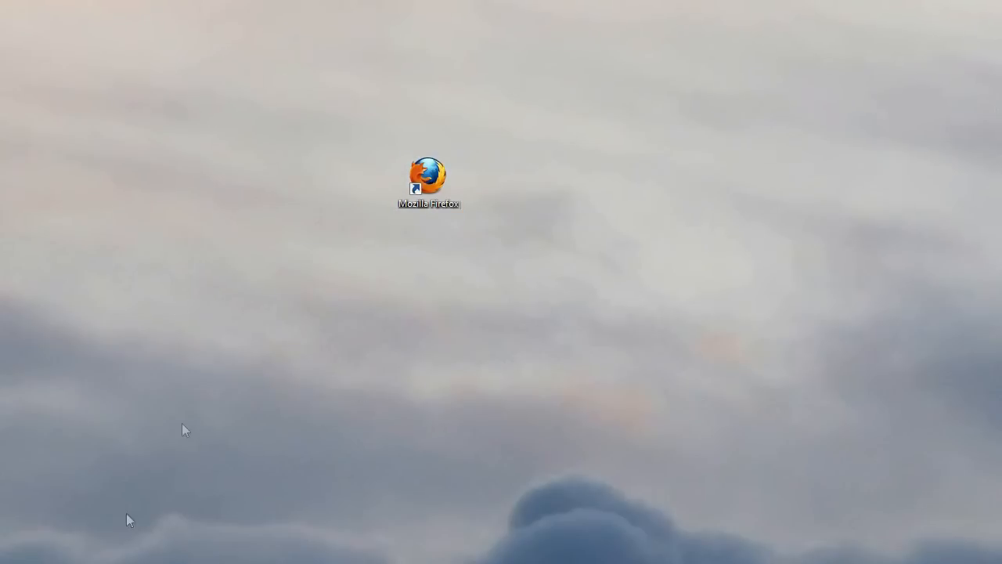
double_click(428, 173)
type("r")
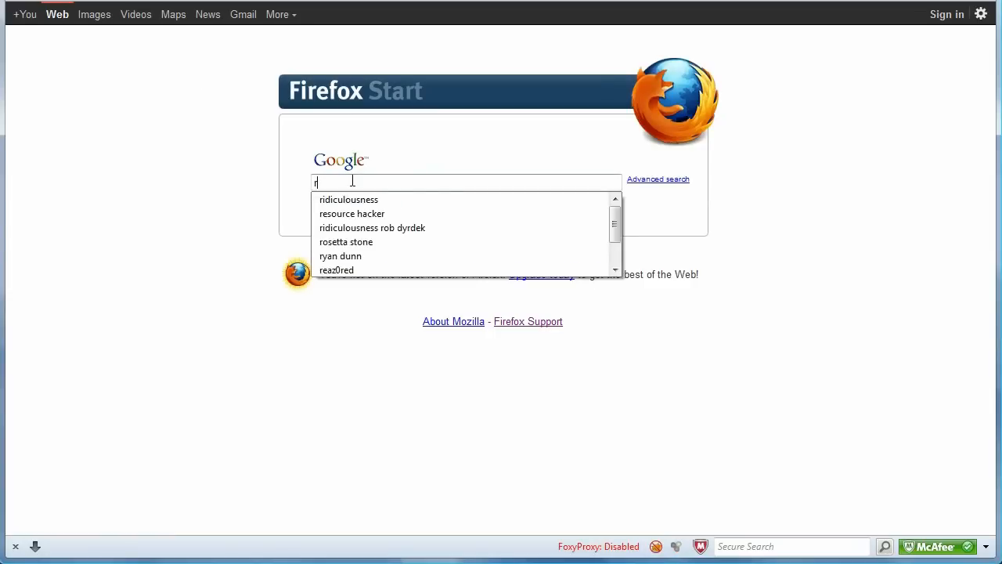
- Google 'resource hacker', read its home page, and launch Resource Hacker
left_click(352, 213)
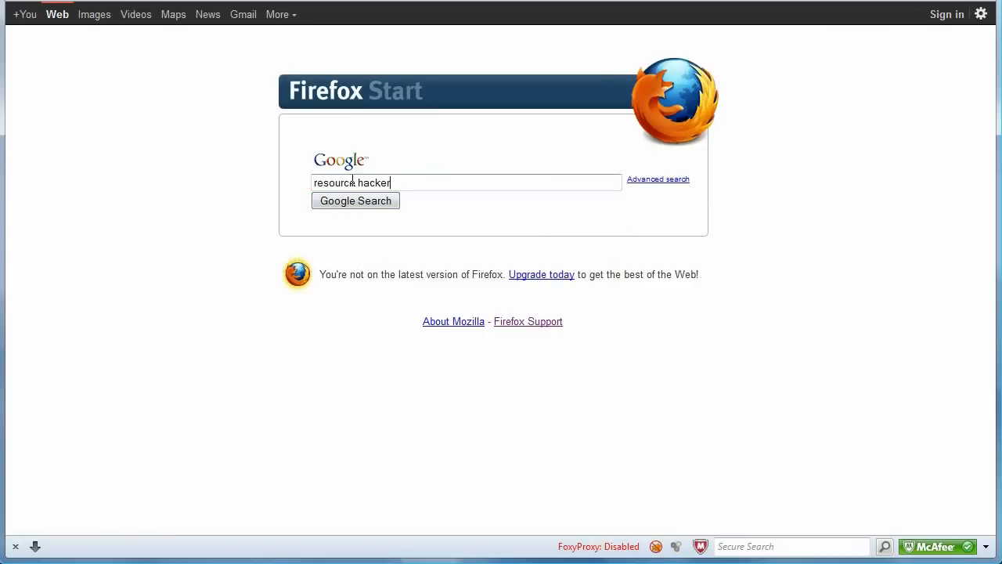
left_click(355, 201)
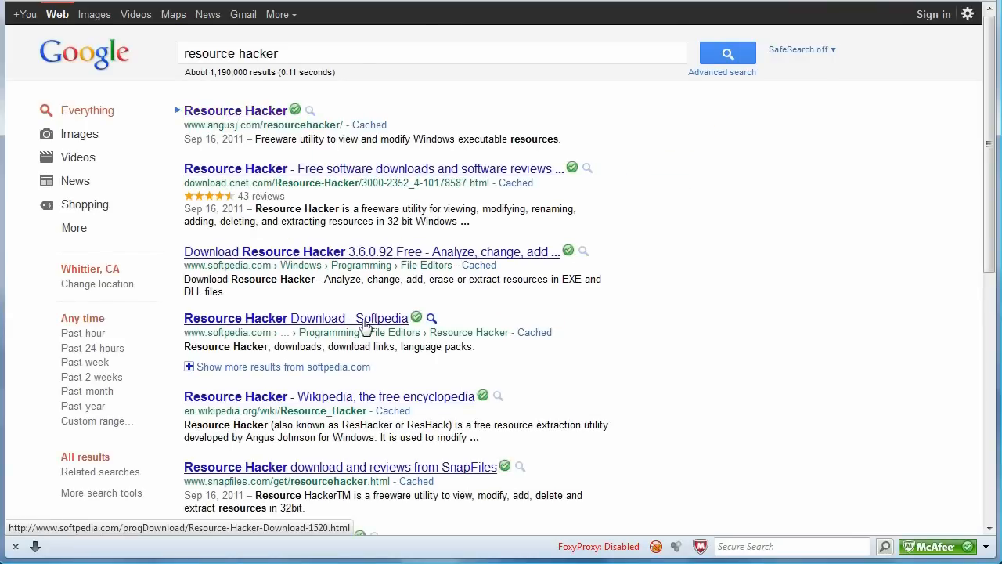
left_click(236, 110)
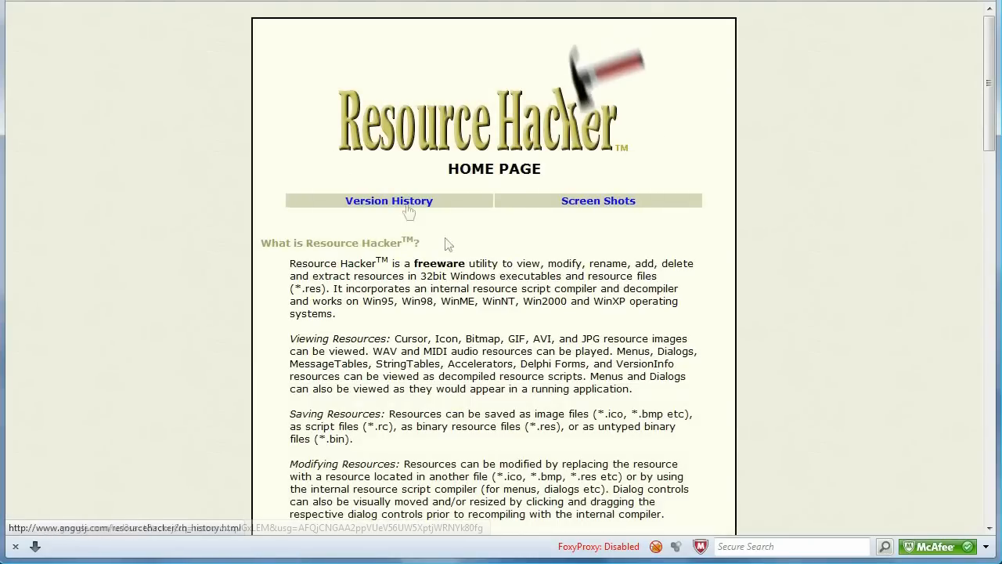
left_click(389, 200)
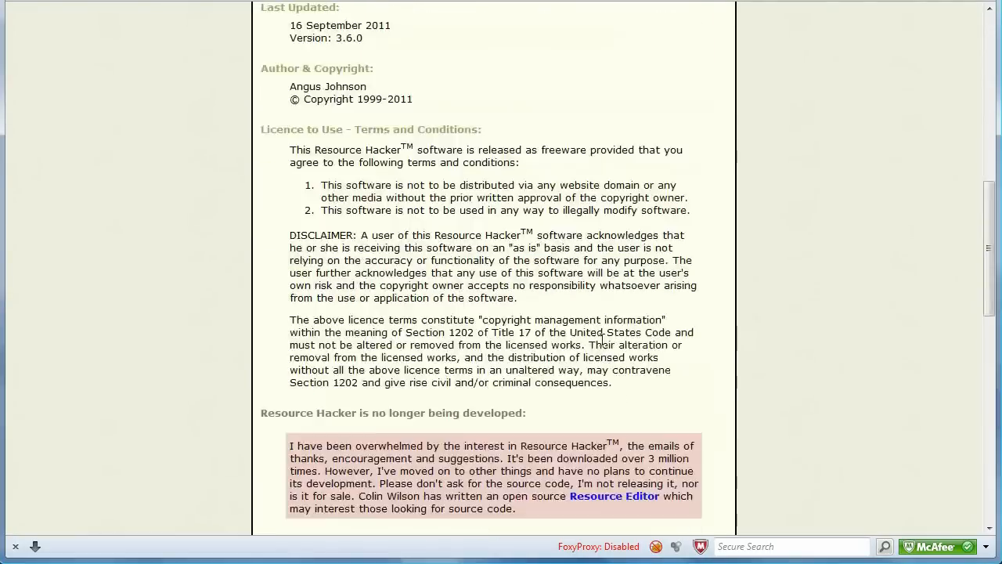
scroll("up", 3)
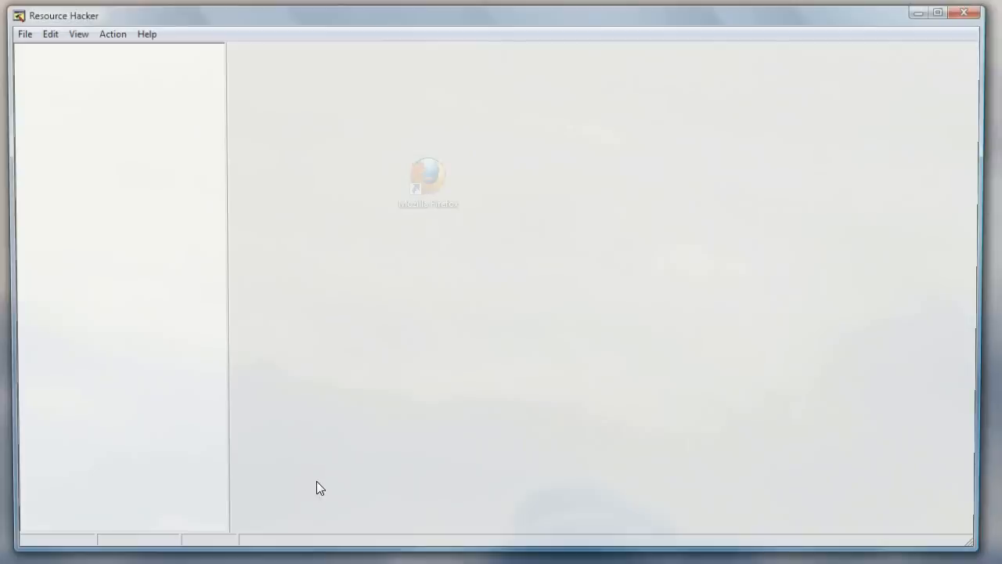
- Load firefox.exe from C:\Program Files (x86)\Mozilla Firefox into Resource Hacker
left_click(19, 33)
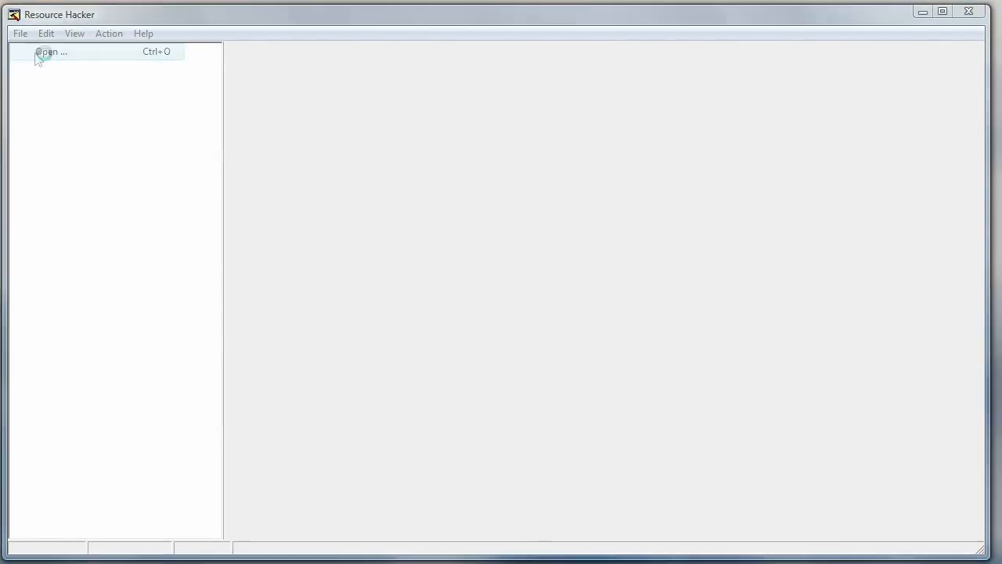
left_click(47, 51)
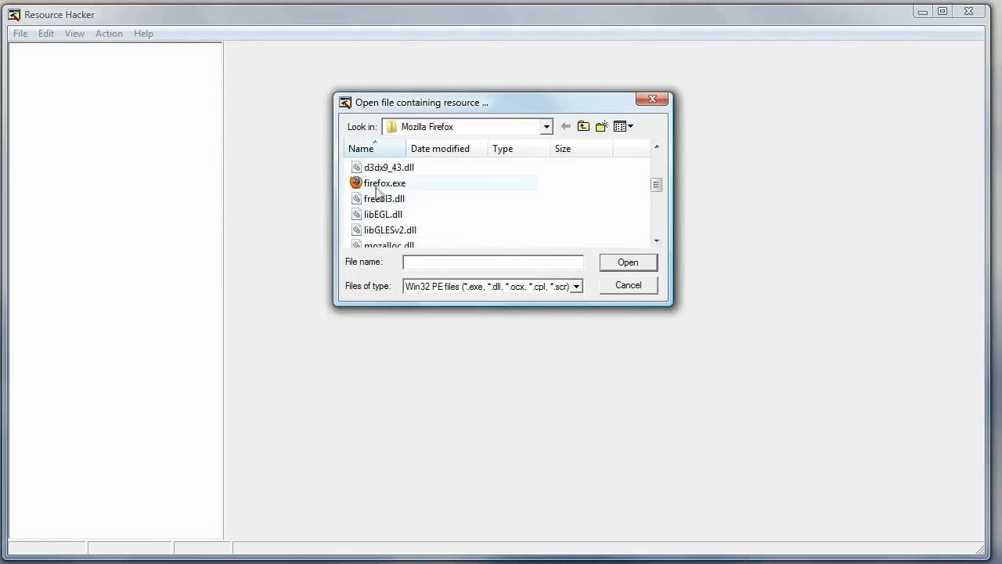
left_click(385, 183)
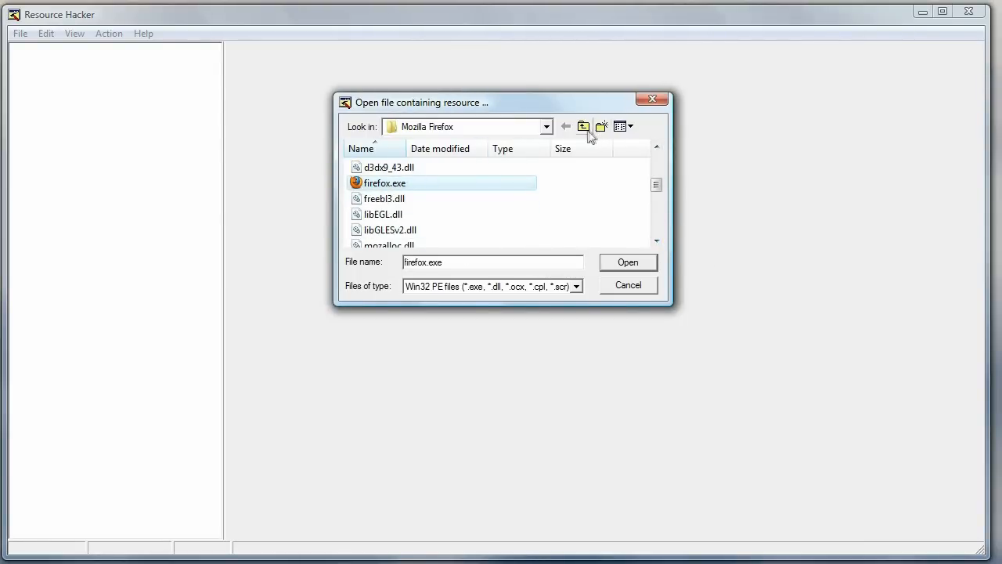
left_click(583, 126)
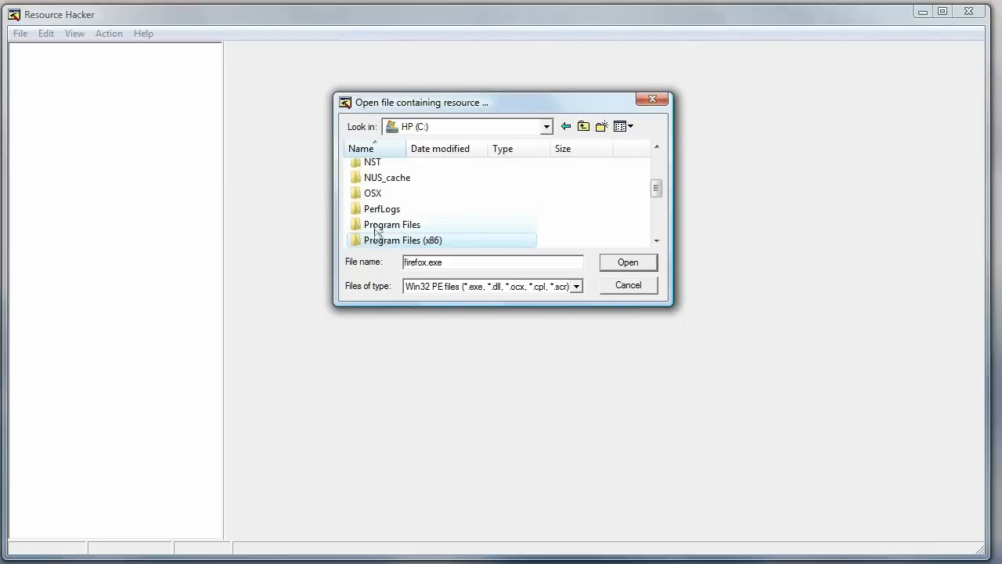
double_click(403, 240)
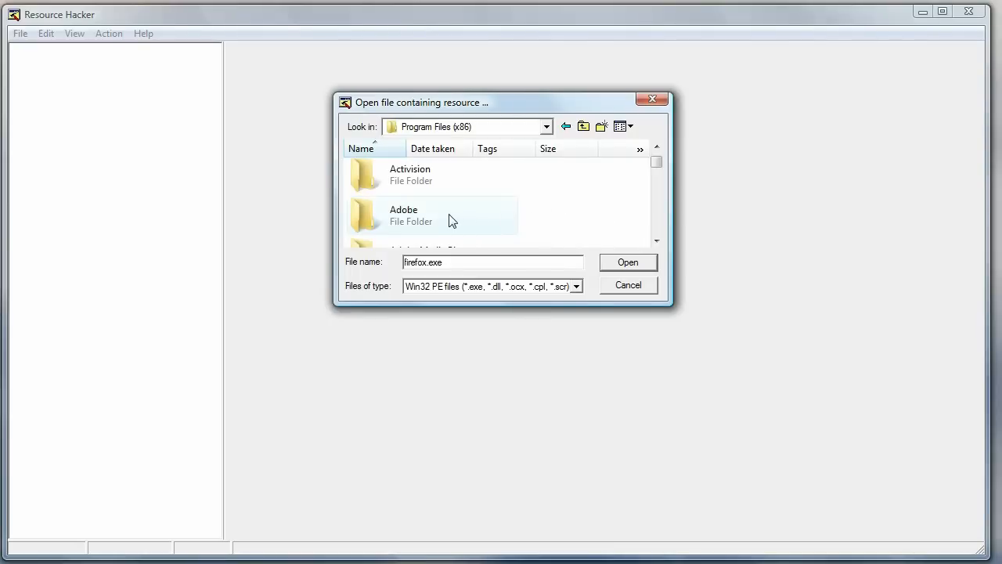
scroll("down", 3)
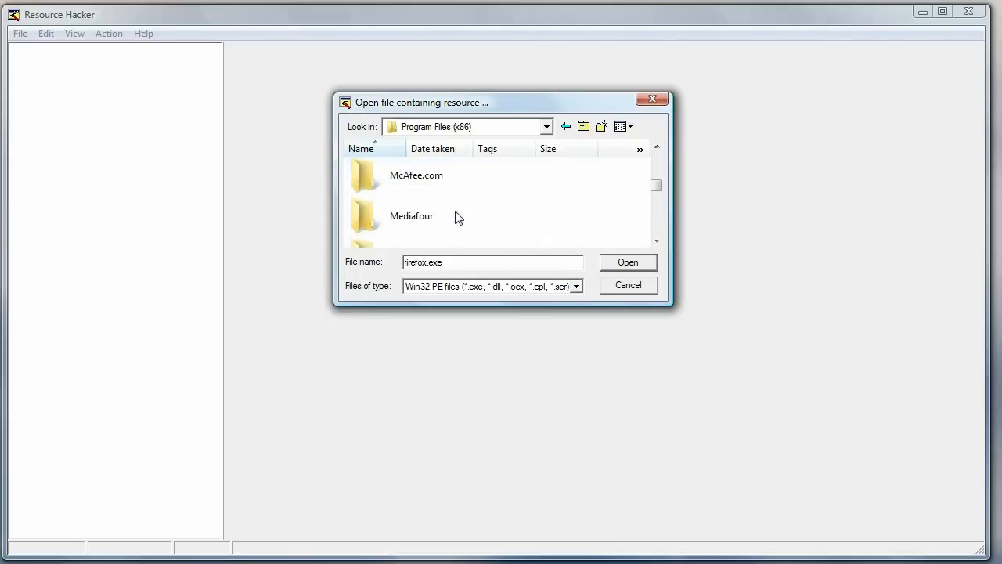
scroll("down", 3)
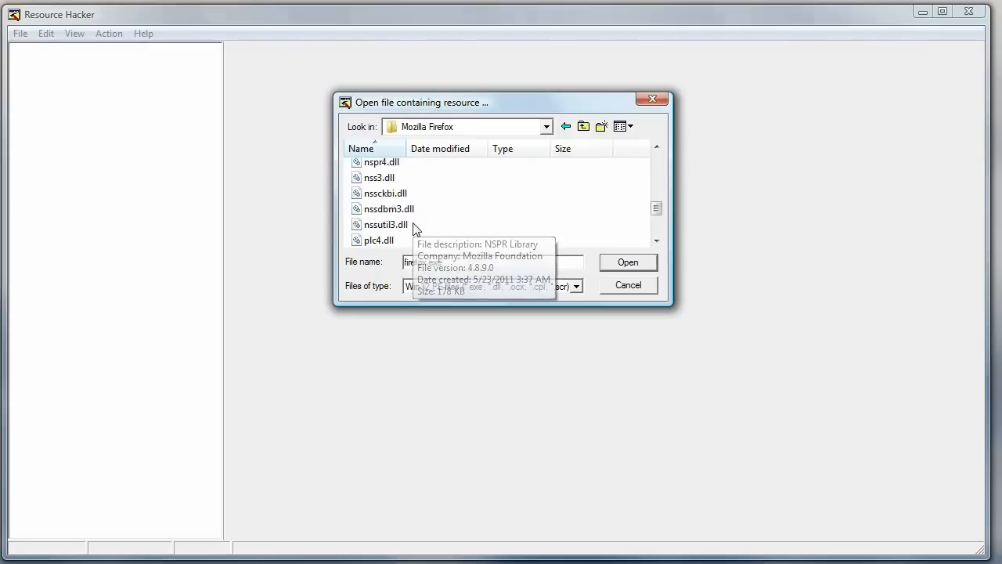
left_click(385, 208)
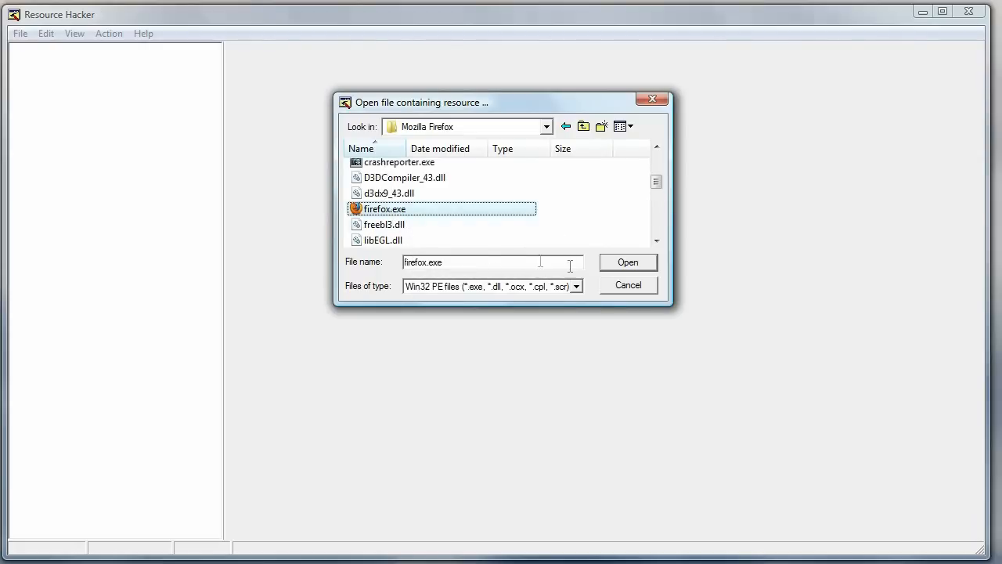
left_click(627, 262)
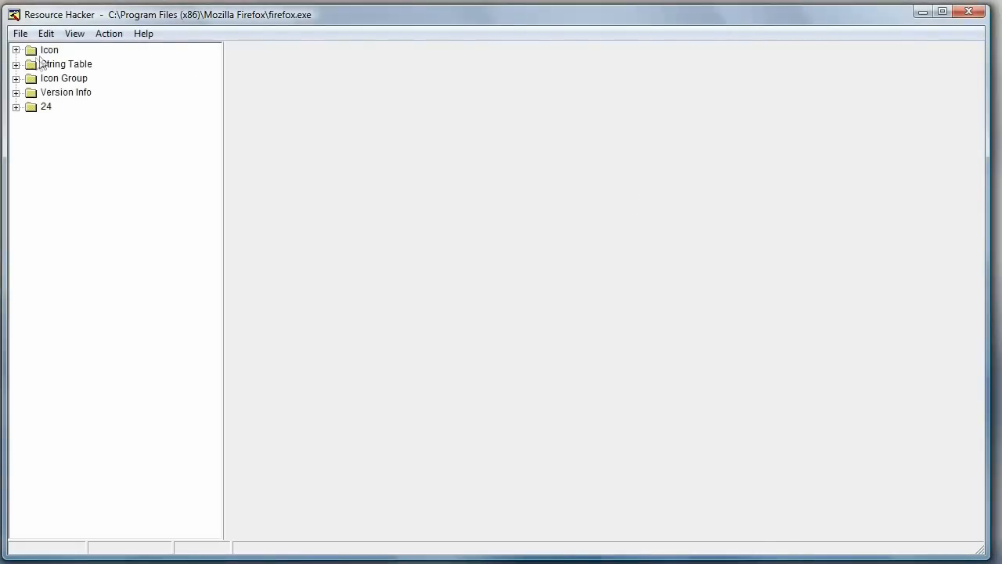
- Expand Icon Group, show 32512 : 1033, and choose Save [Icon Group : 32512 : 1033]
left_click(64, 77)
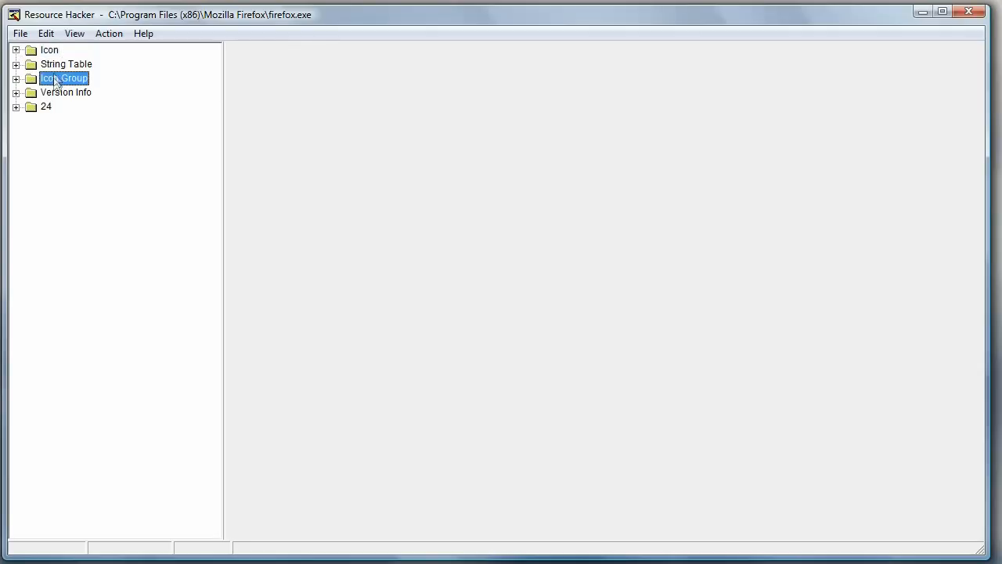
left_click(15, 78)
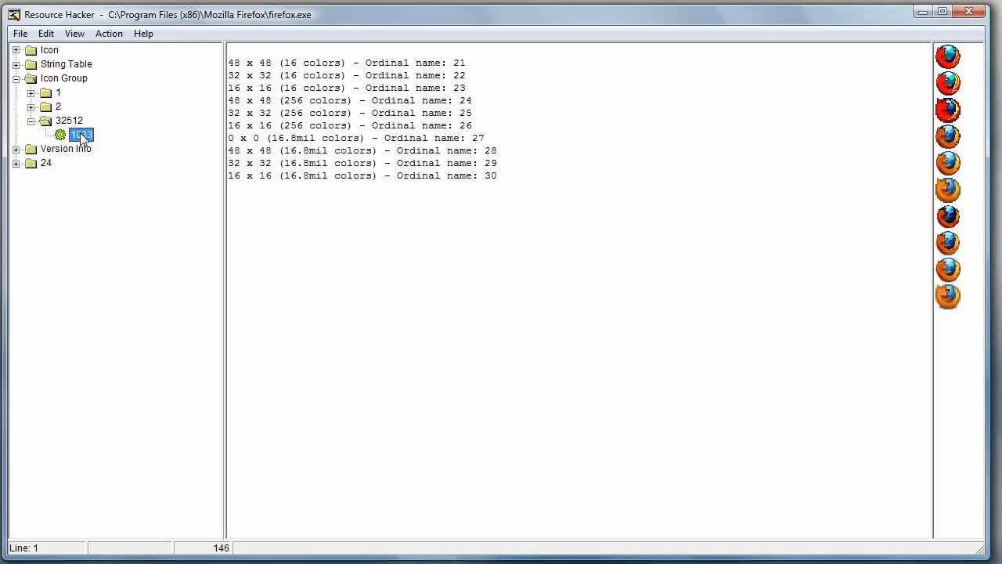
right_click(81, 134)
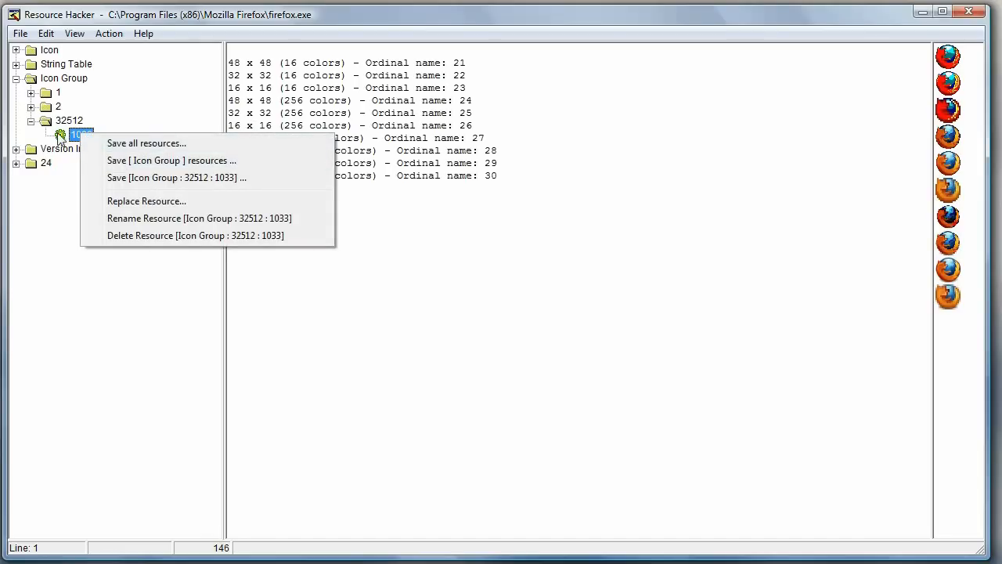
mouse_move(148, 178)
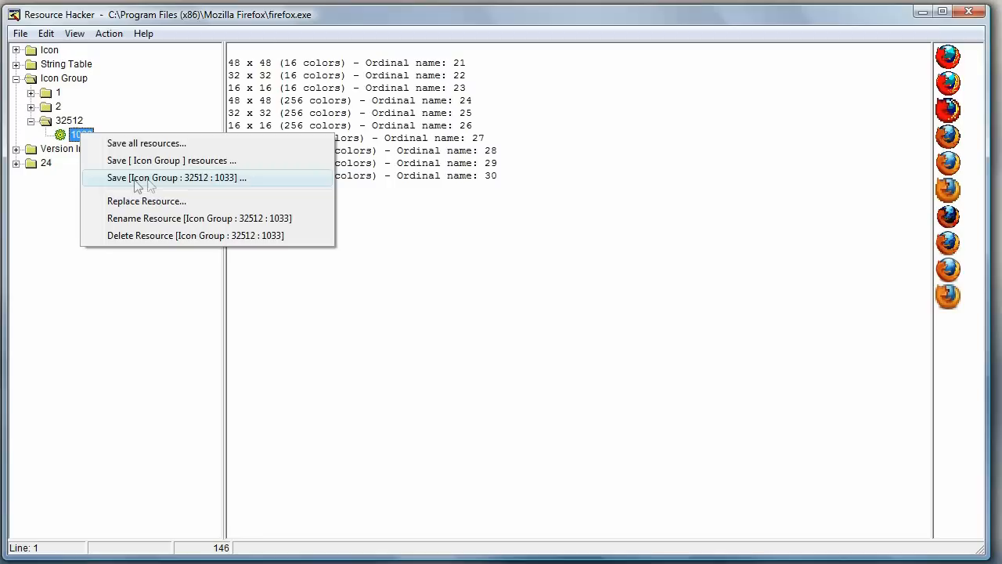
mouse_move(195, 189)
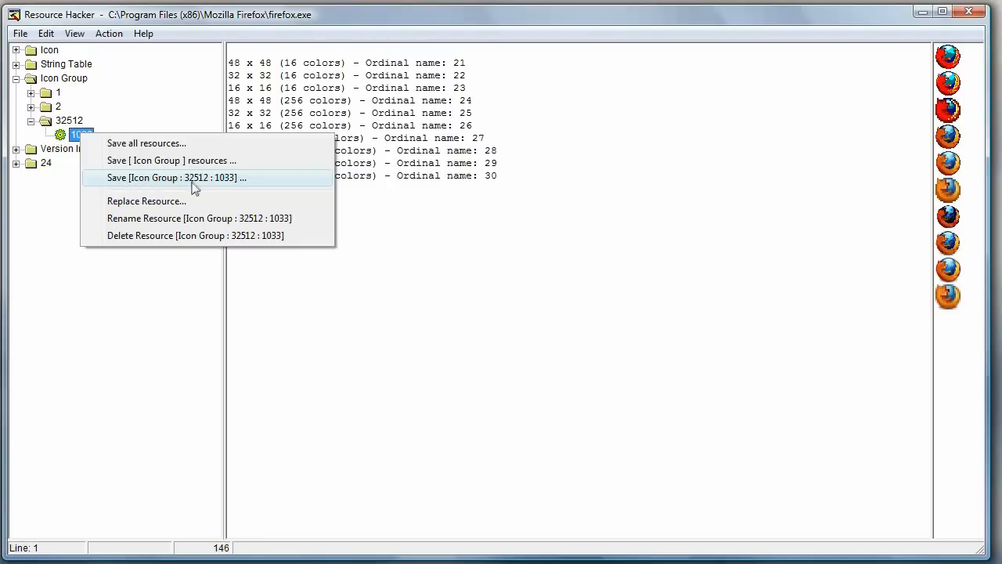
mouse_move(231, 190)
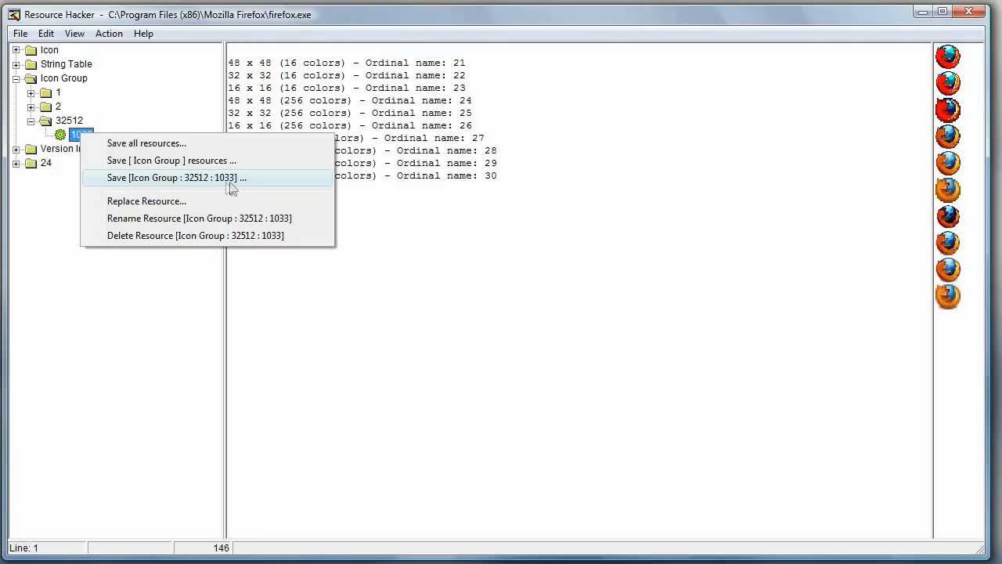
left_click(174, 177)
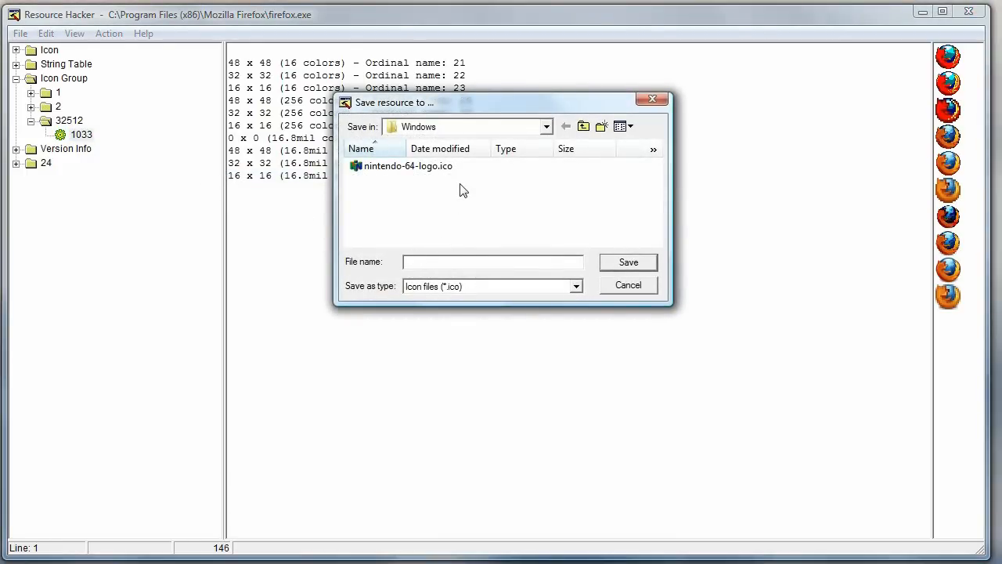
- Save the icon group as firefox.ico in icons\Windows, then close the Explorer window
type("firegl")
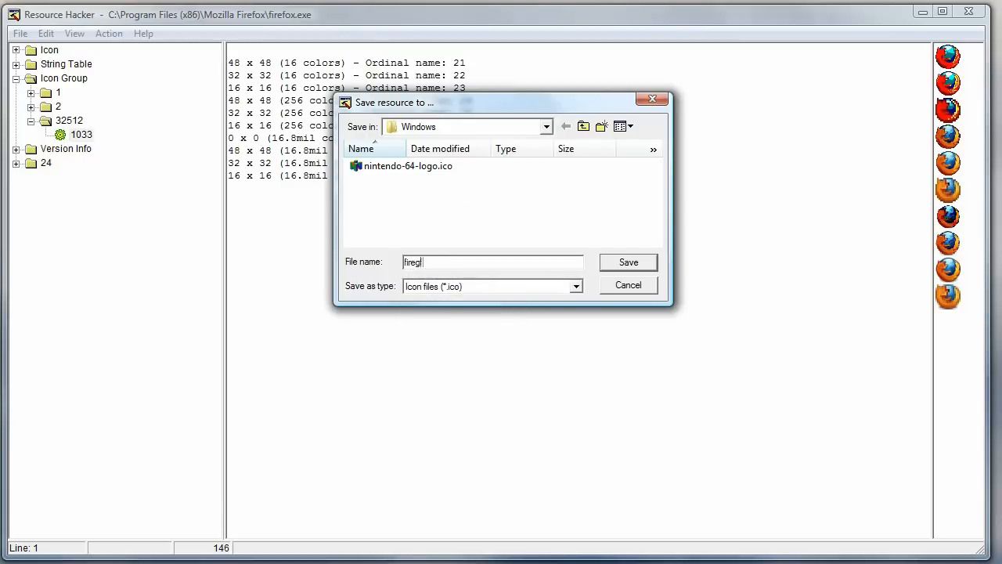
type("firefox.ico")
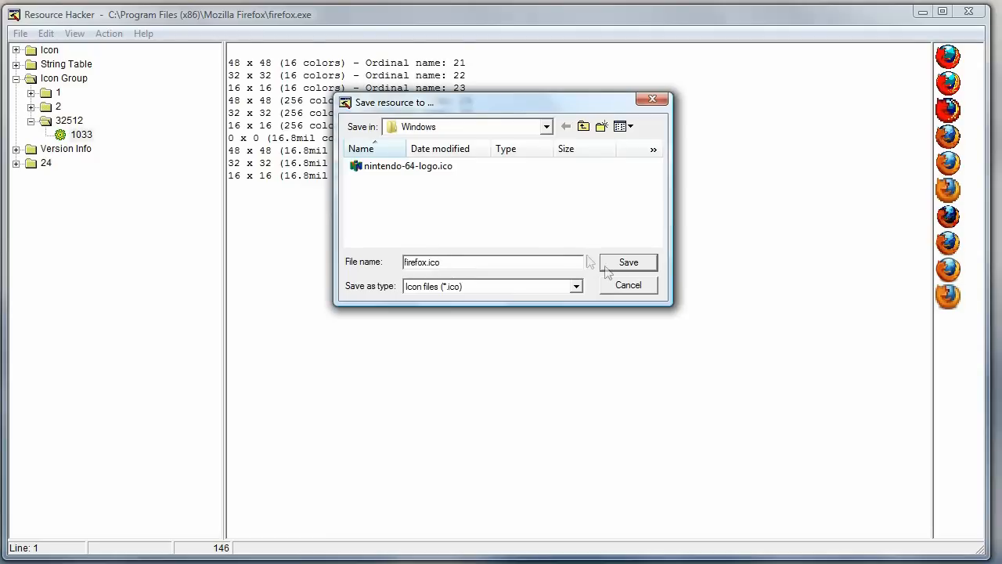
left_click(628, 261)
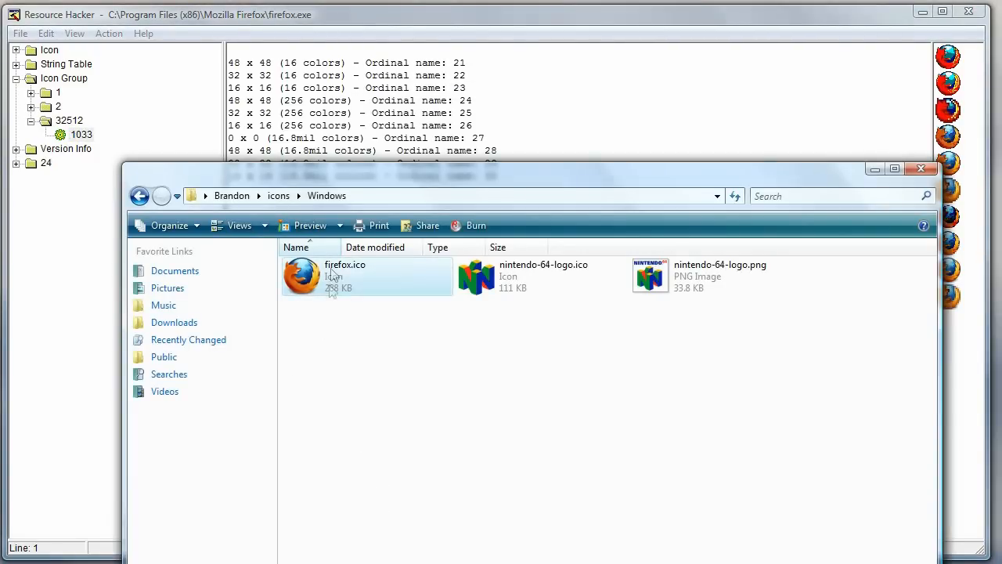
mouse_move(332, 281)
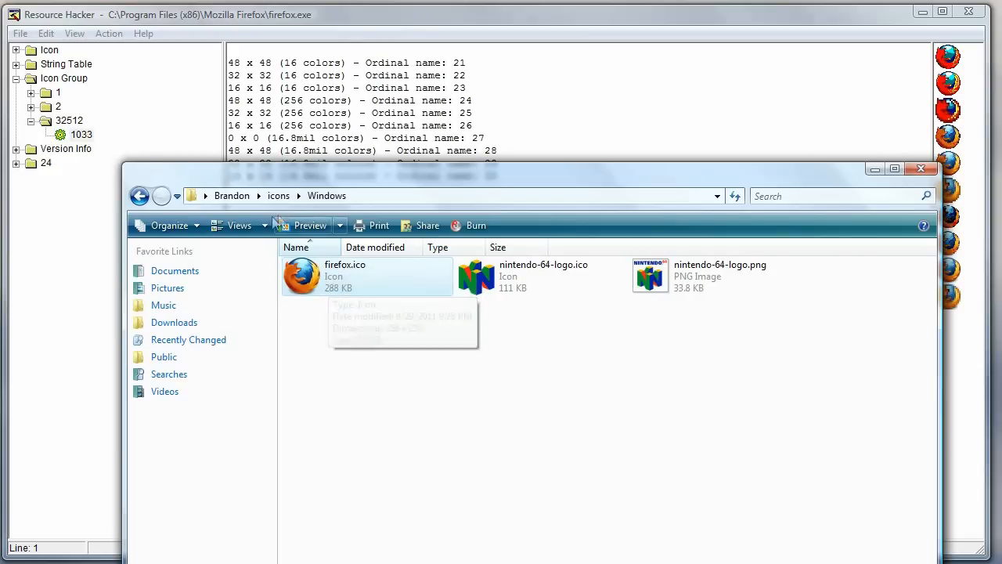
mouse_move(375, 485)
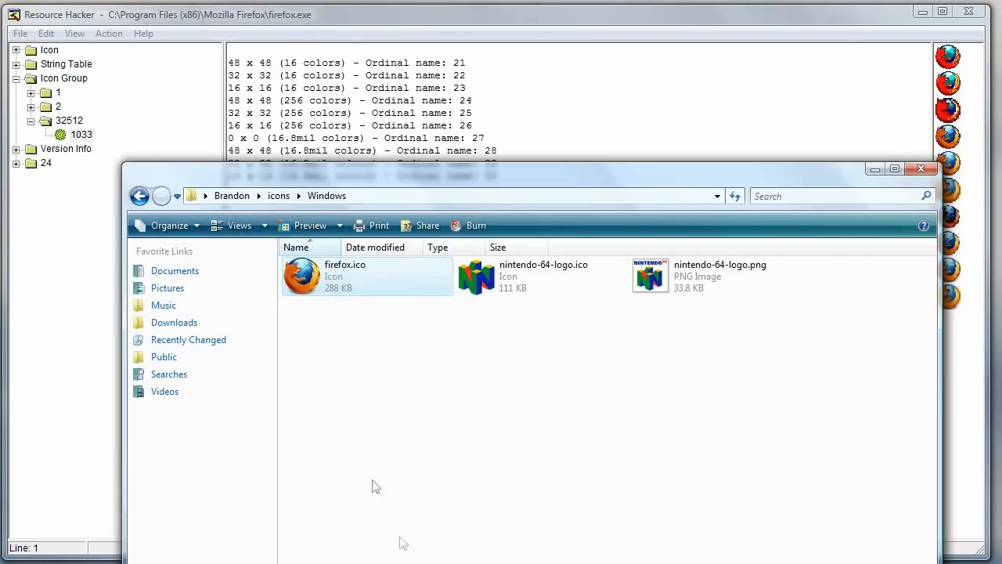
left_click(81, 133)
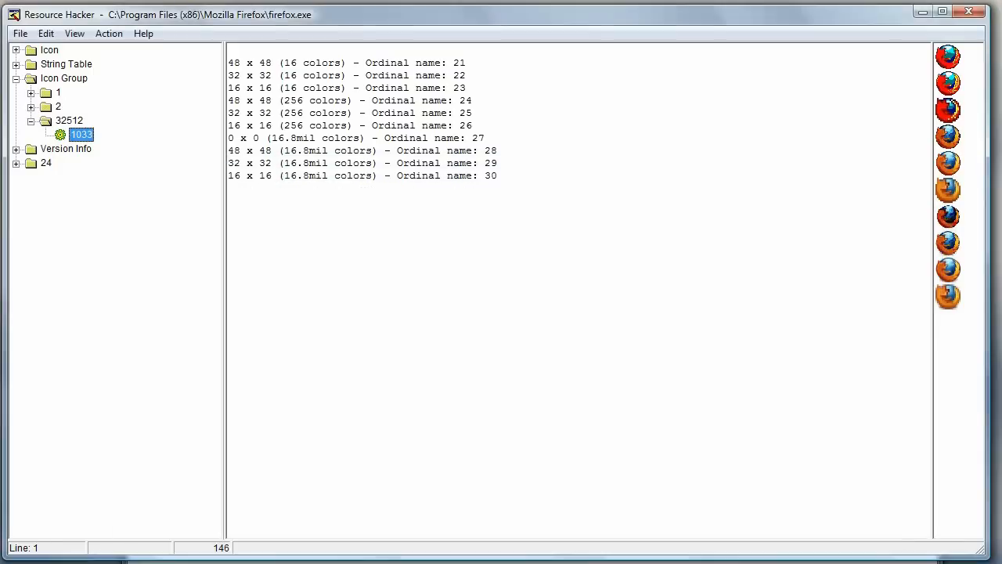